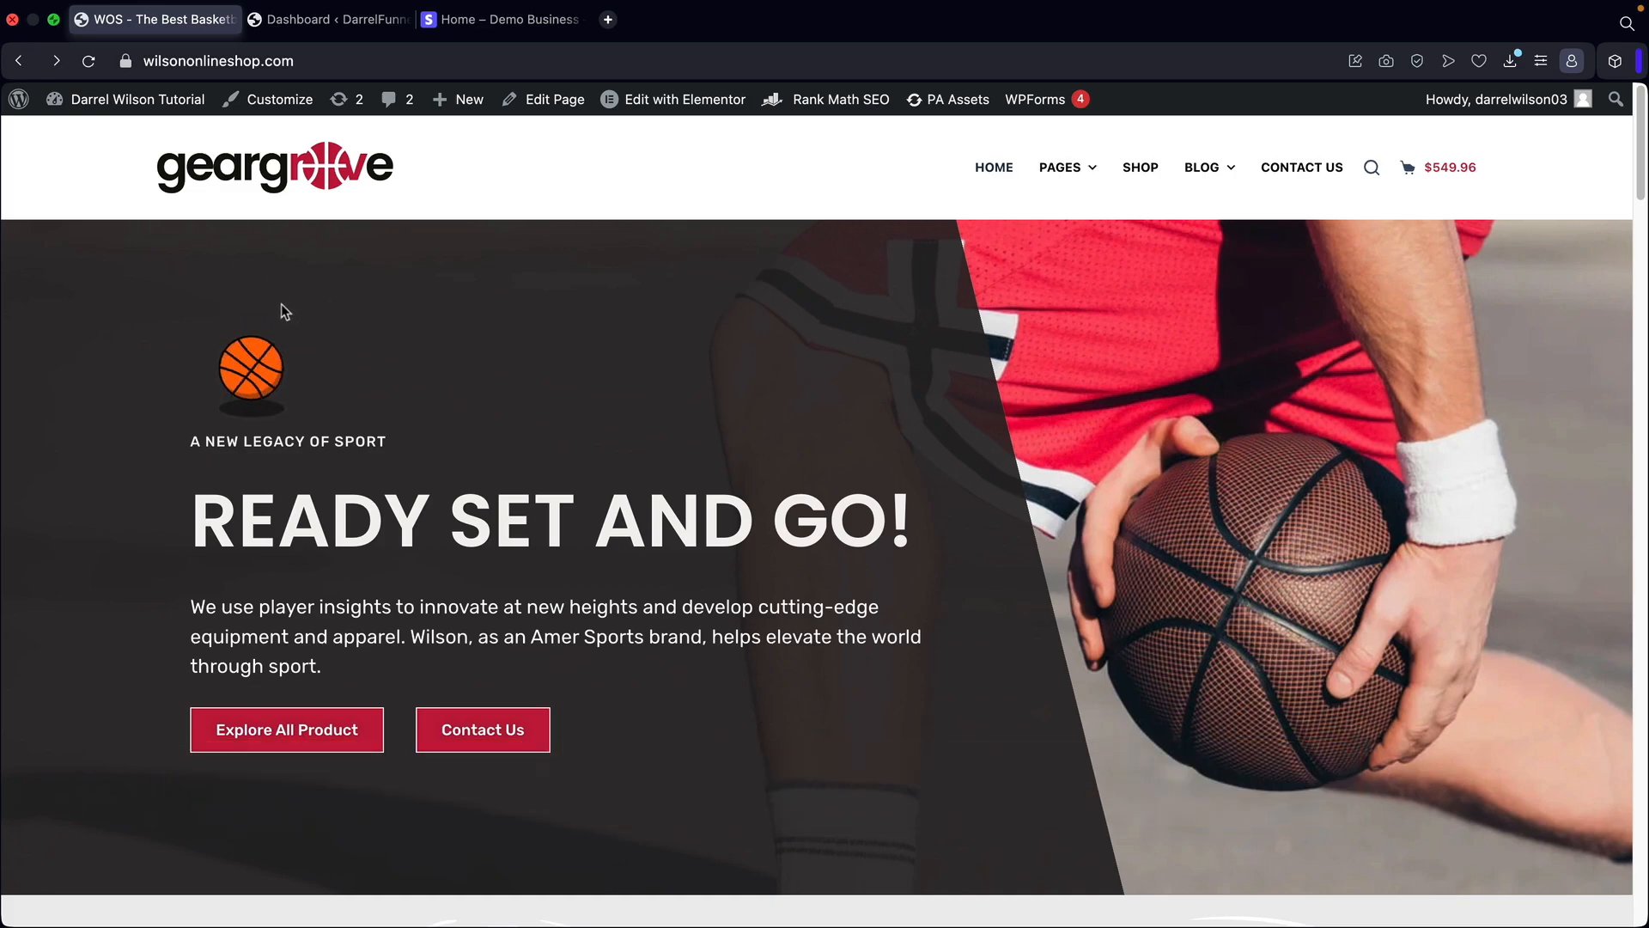
mouse_move(699, 364)
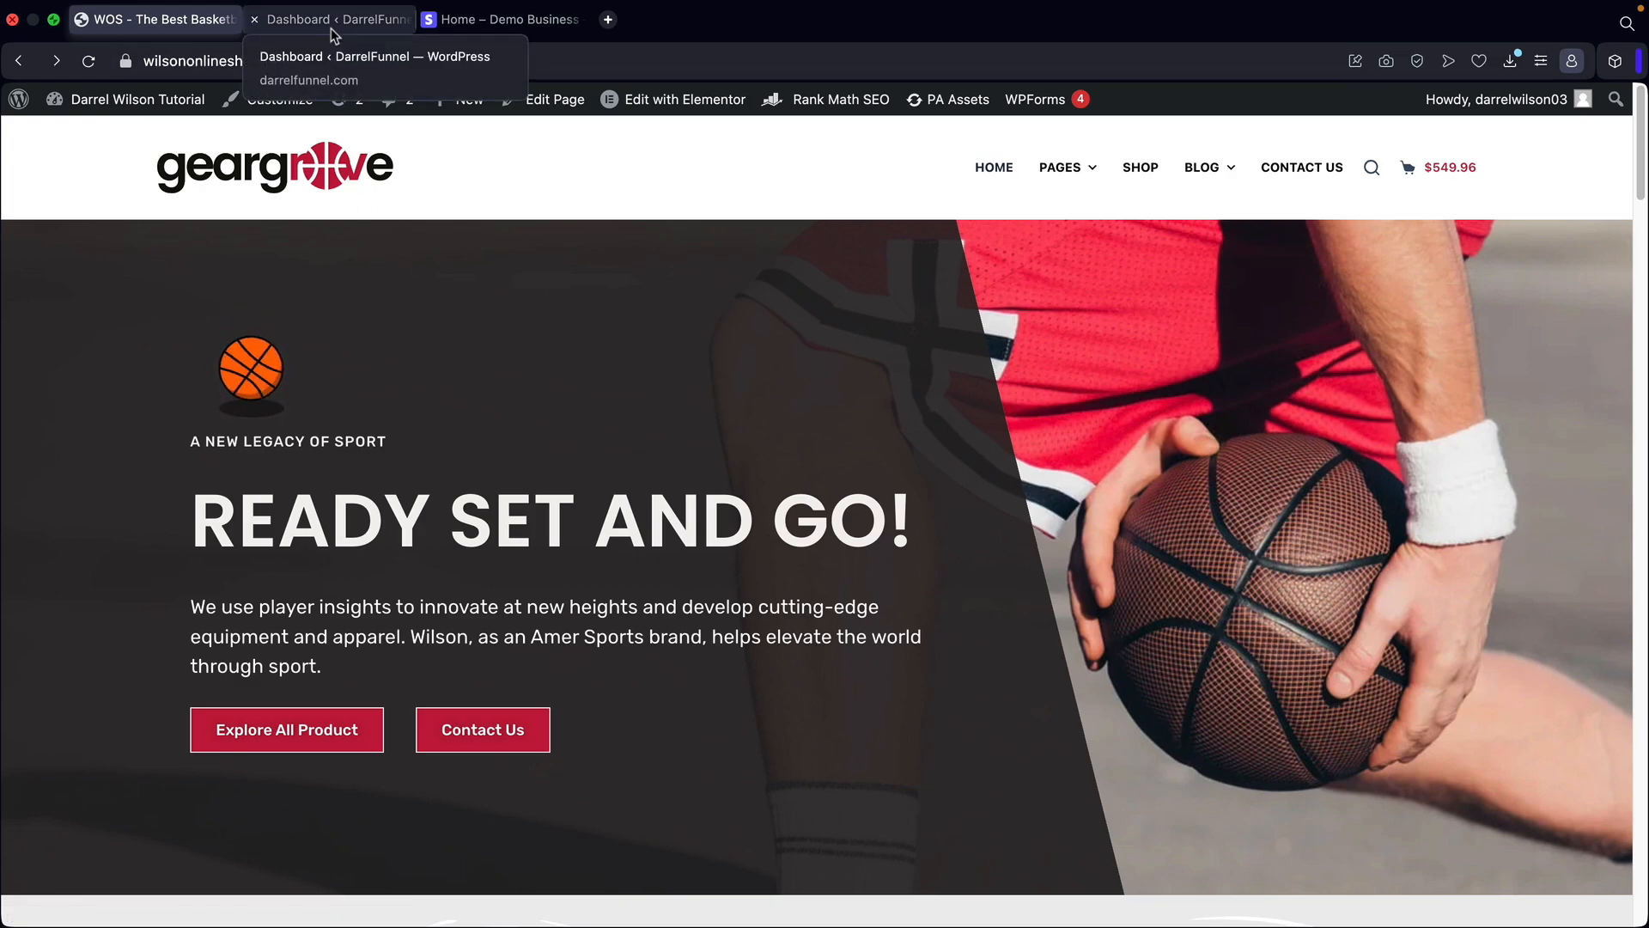
Switch from the storefront to the WordPress admin dashboard tab.
left_click(326, 19)
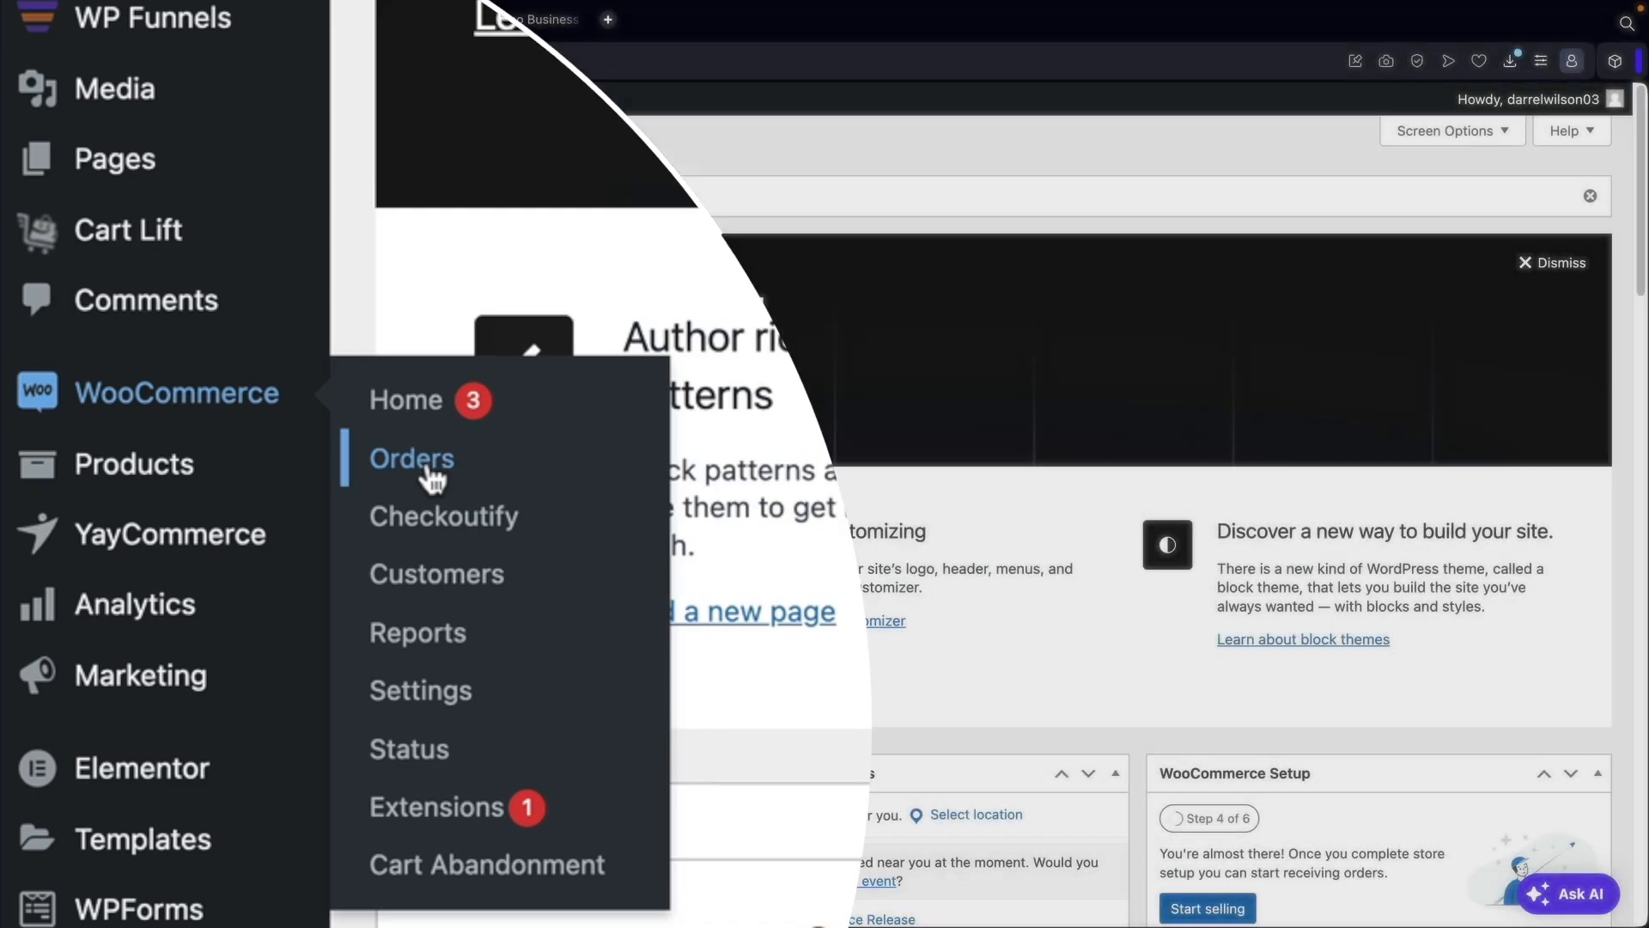
Show the WooCommerce Orders list and pick order #135, still Completed at $2.50.
left_click(410, 457)
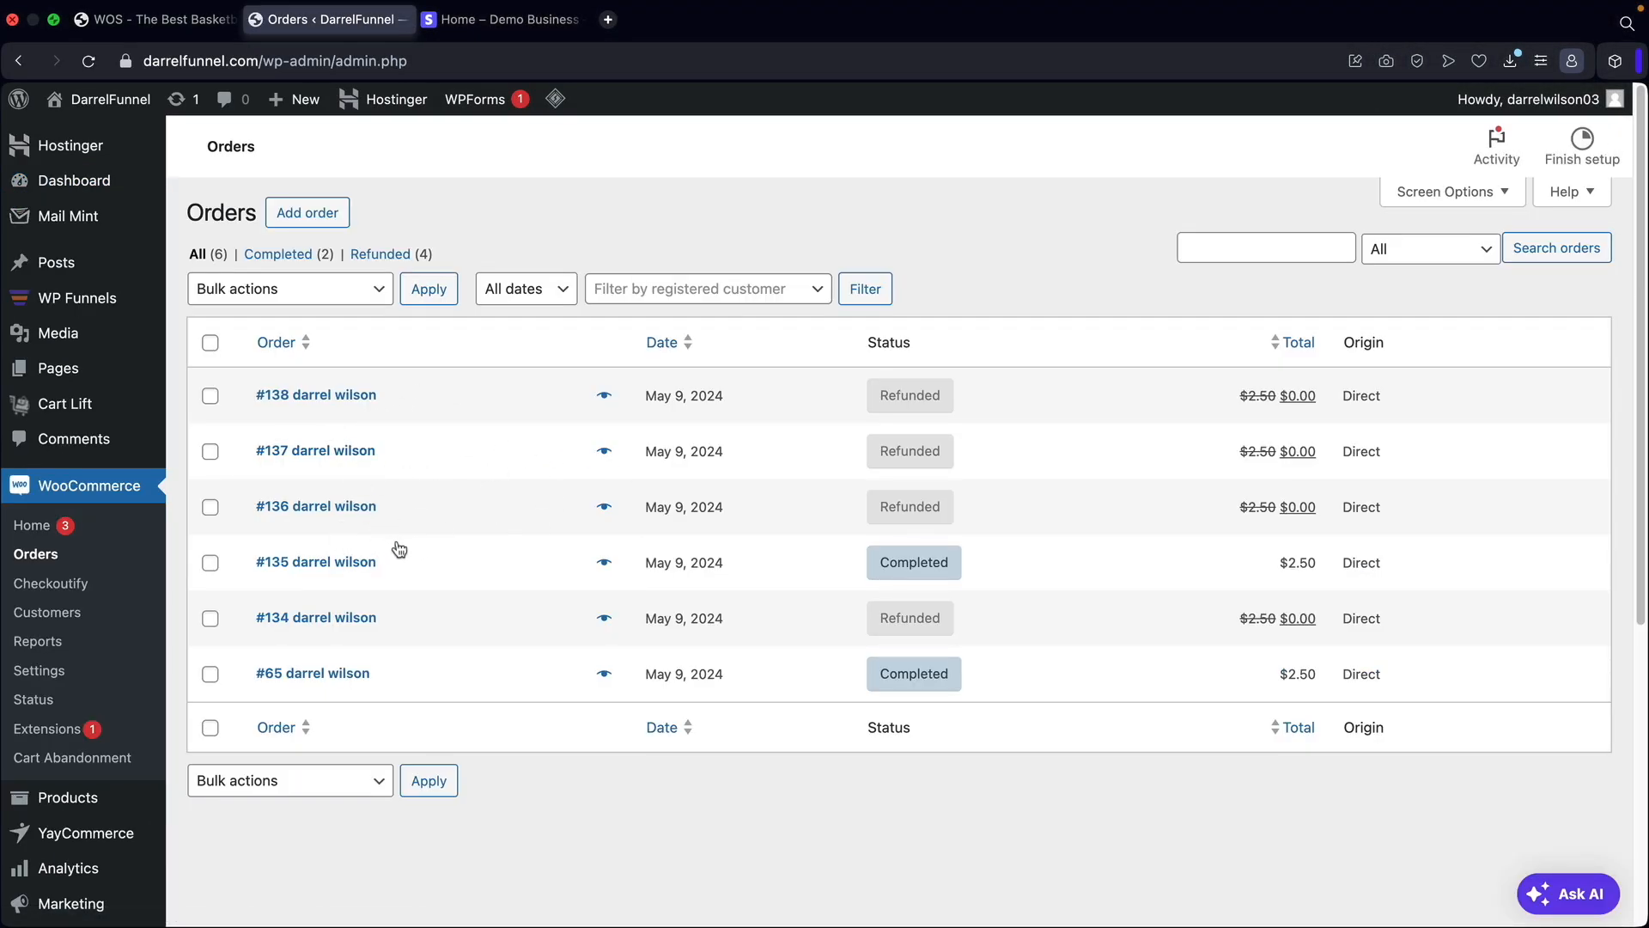
mouse_move(912, 561)
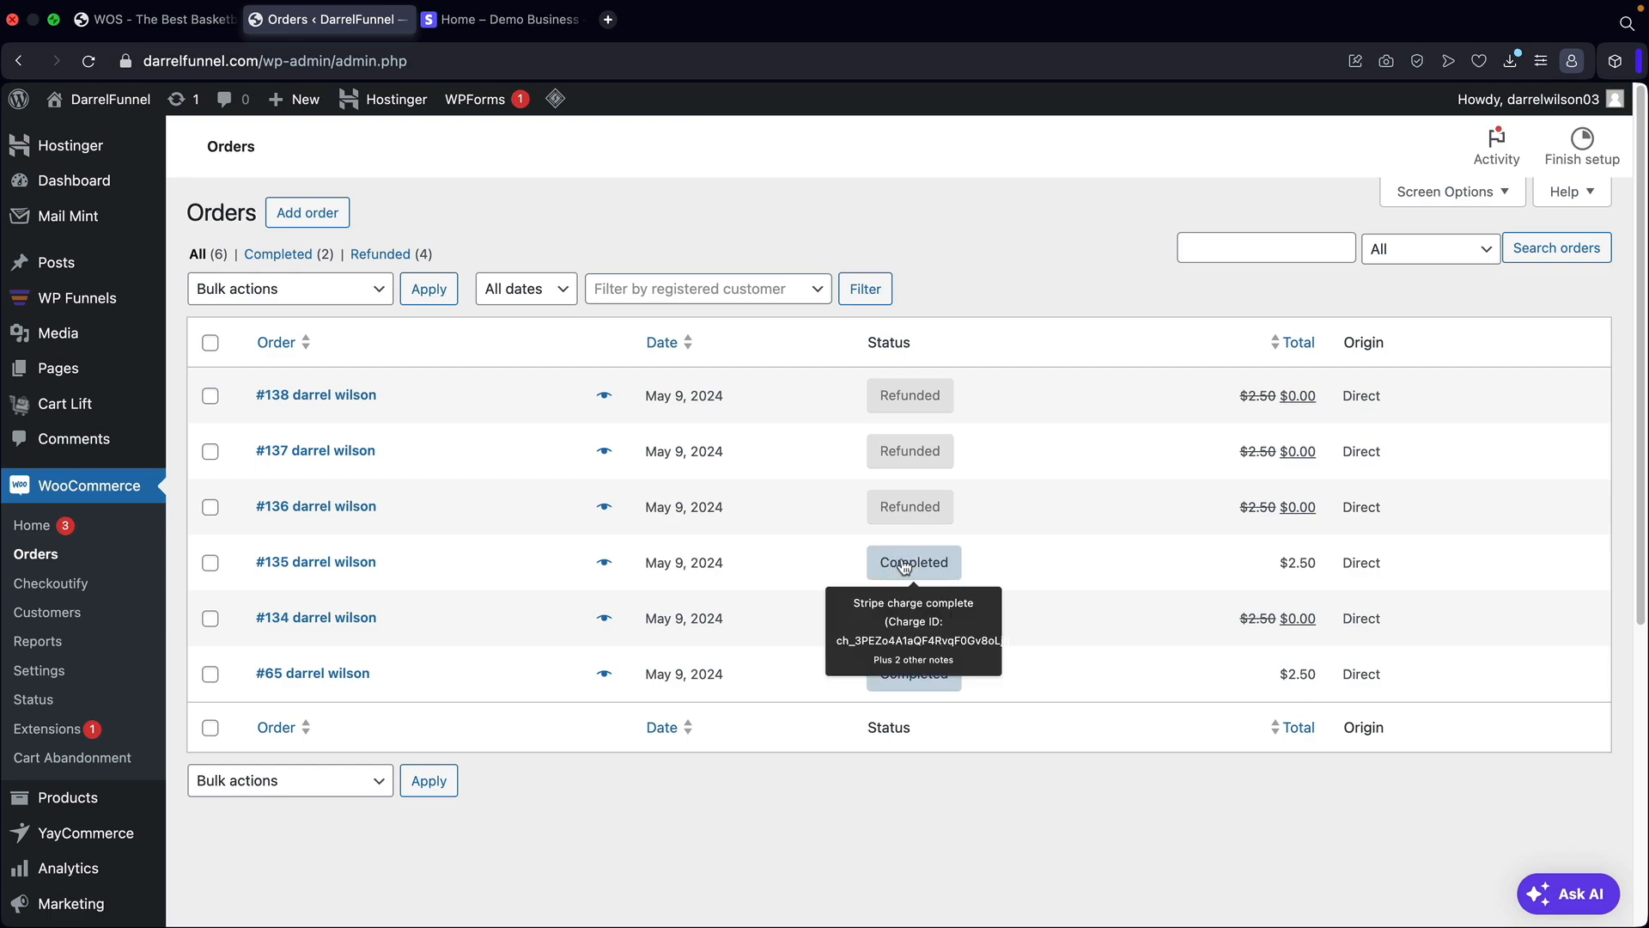
left_click(910, 562)
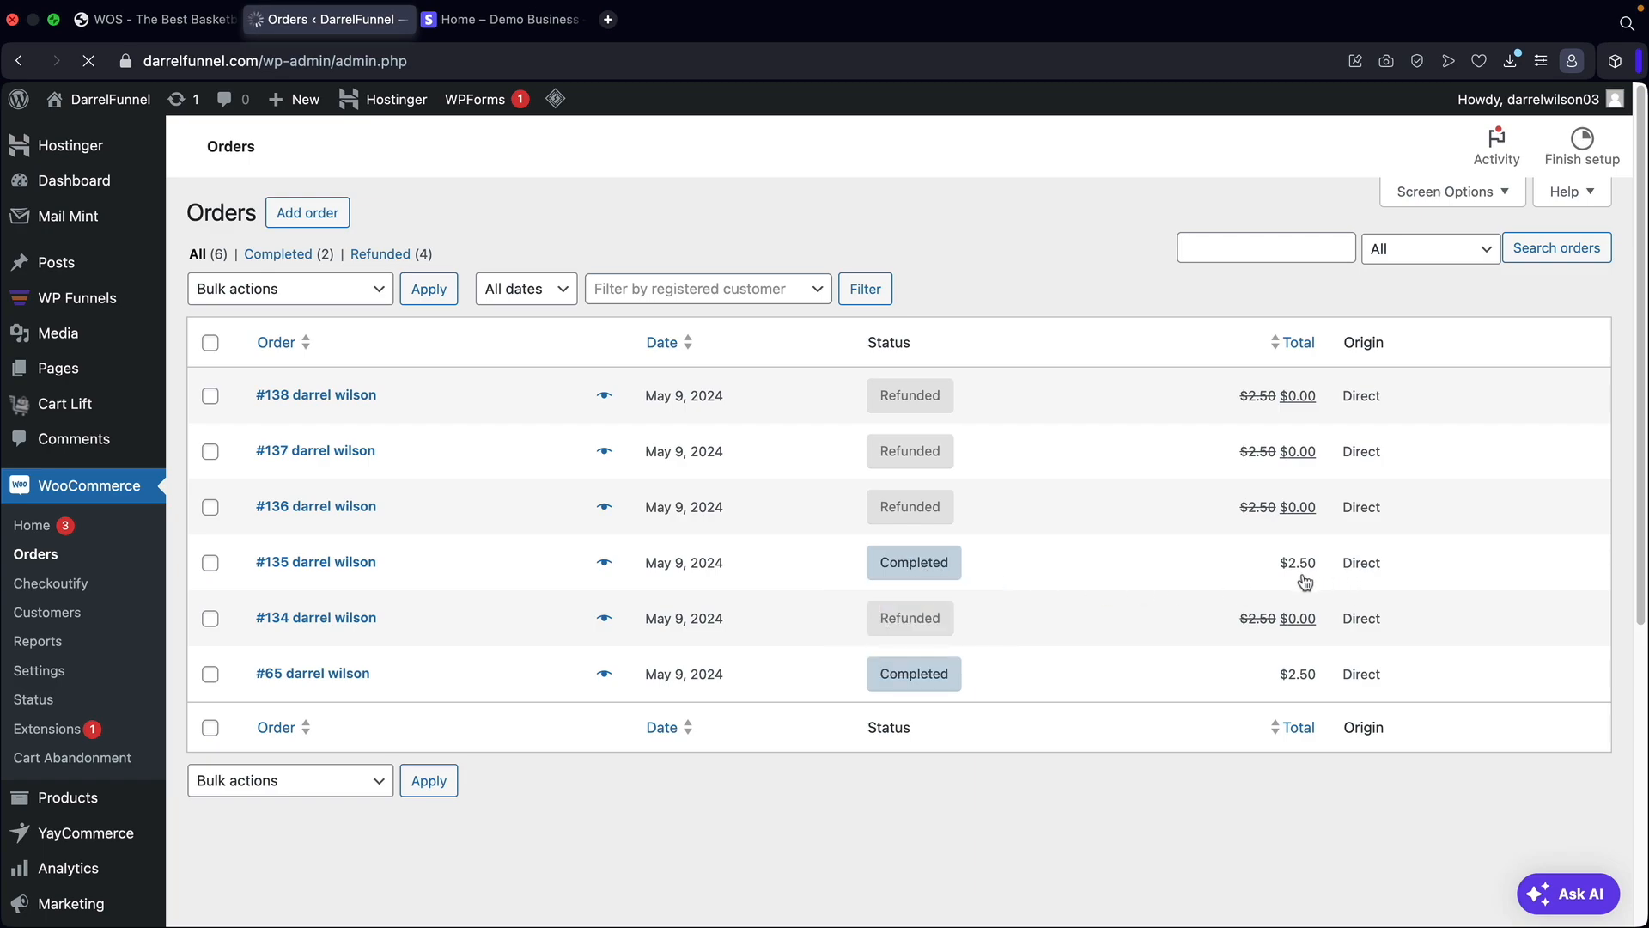
Start a refund on order #135 so the refund amount and reason fields appear.
left_click(316, 562)
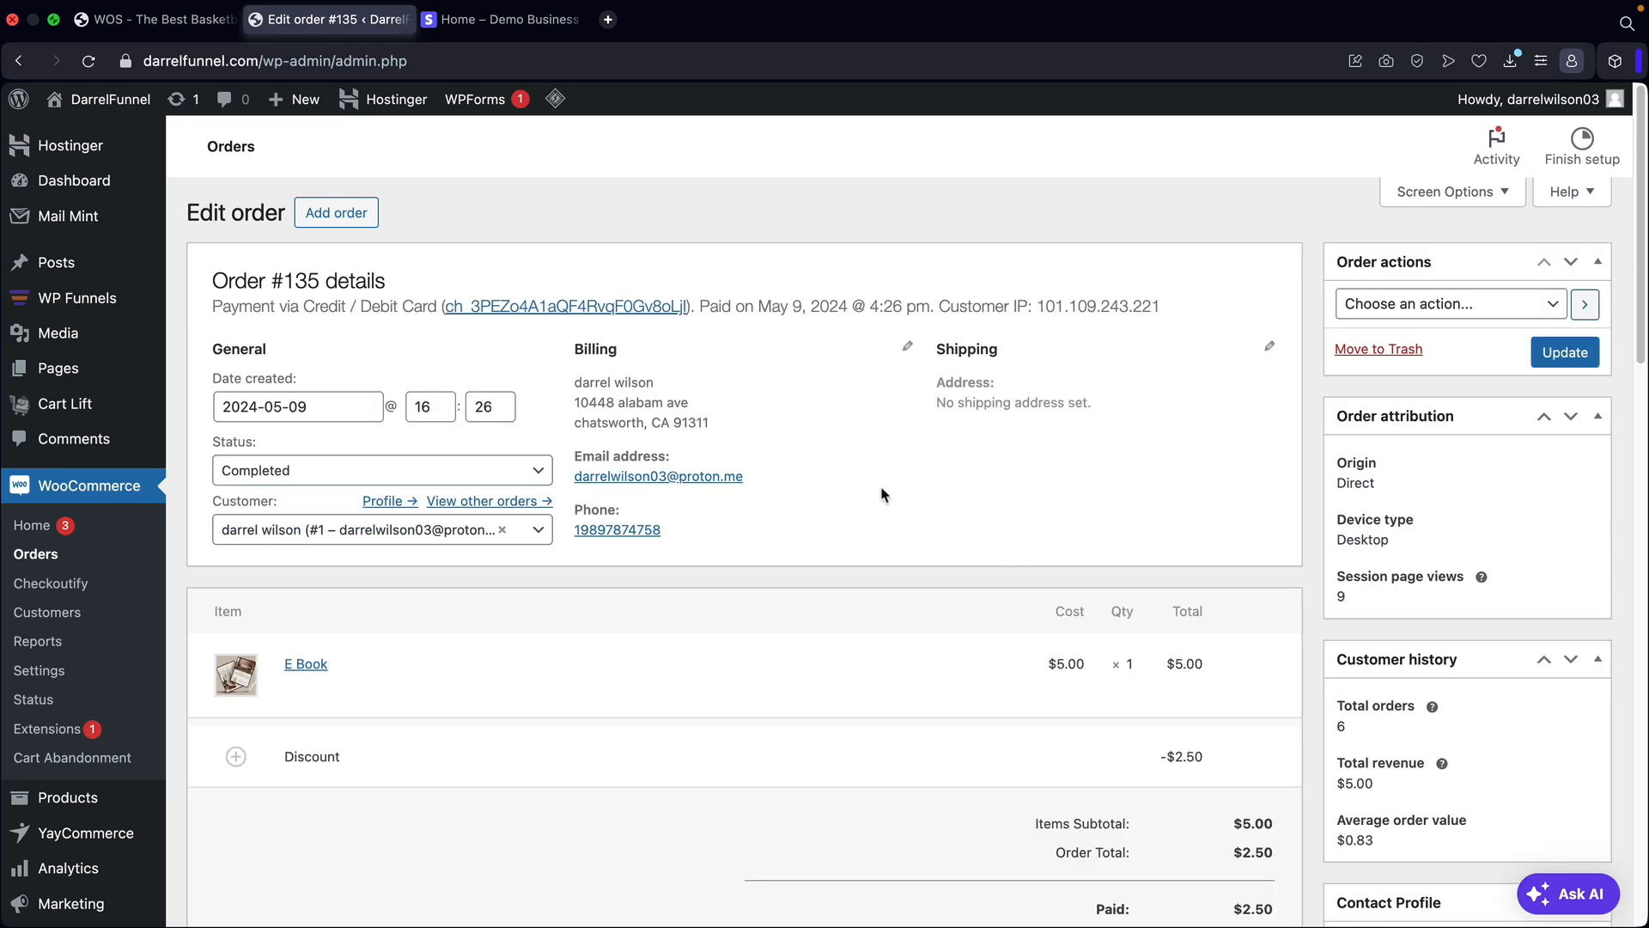
mouse_move(720, 565)
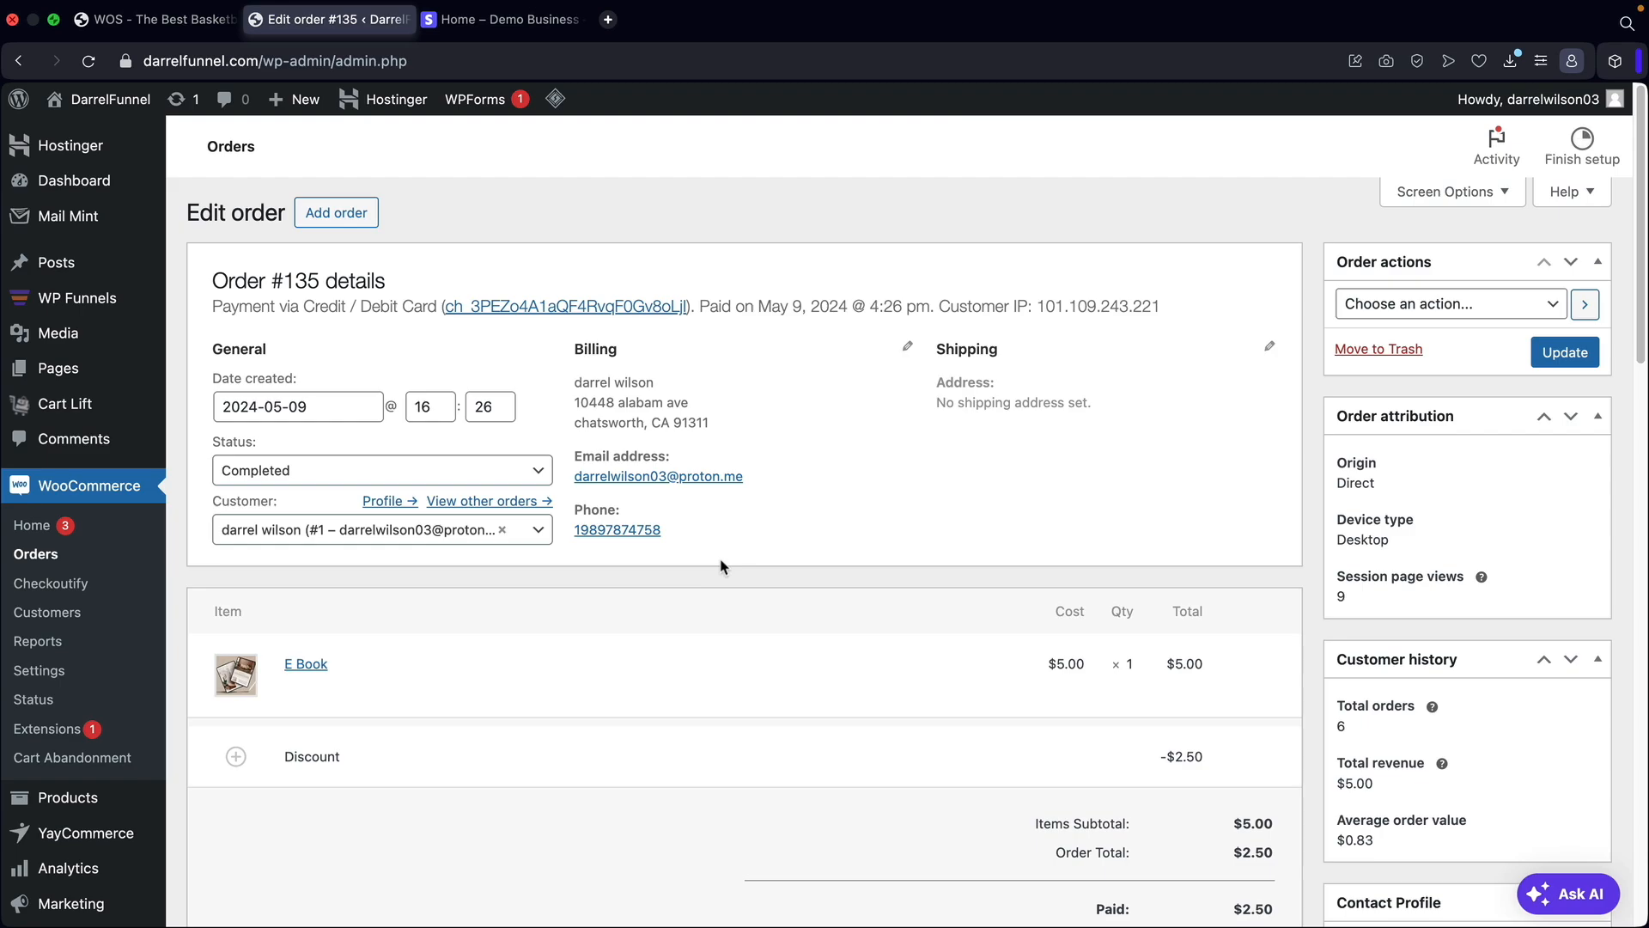
scroll("down", 3)
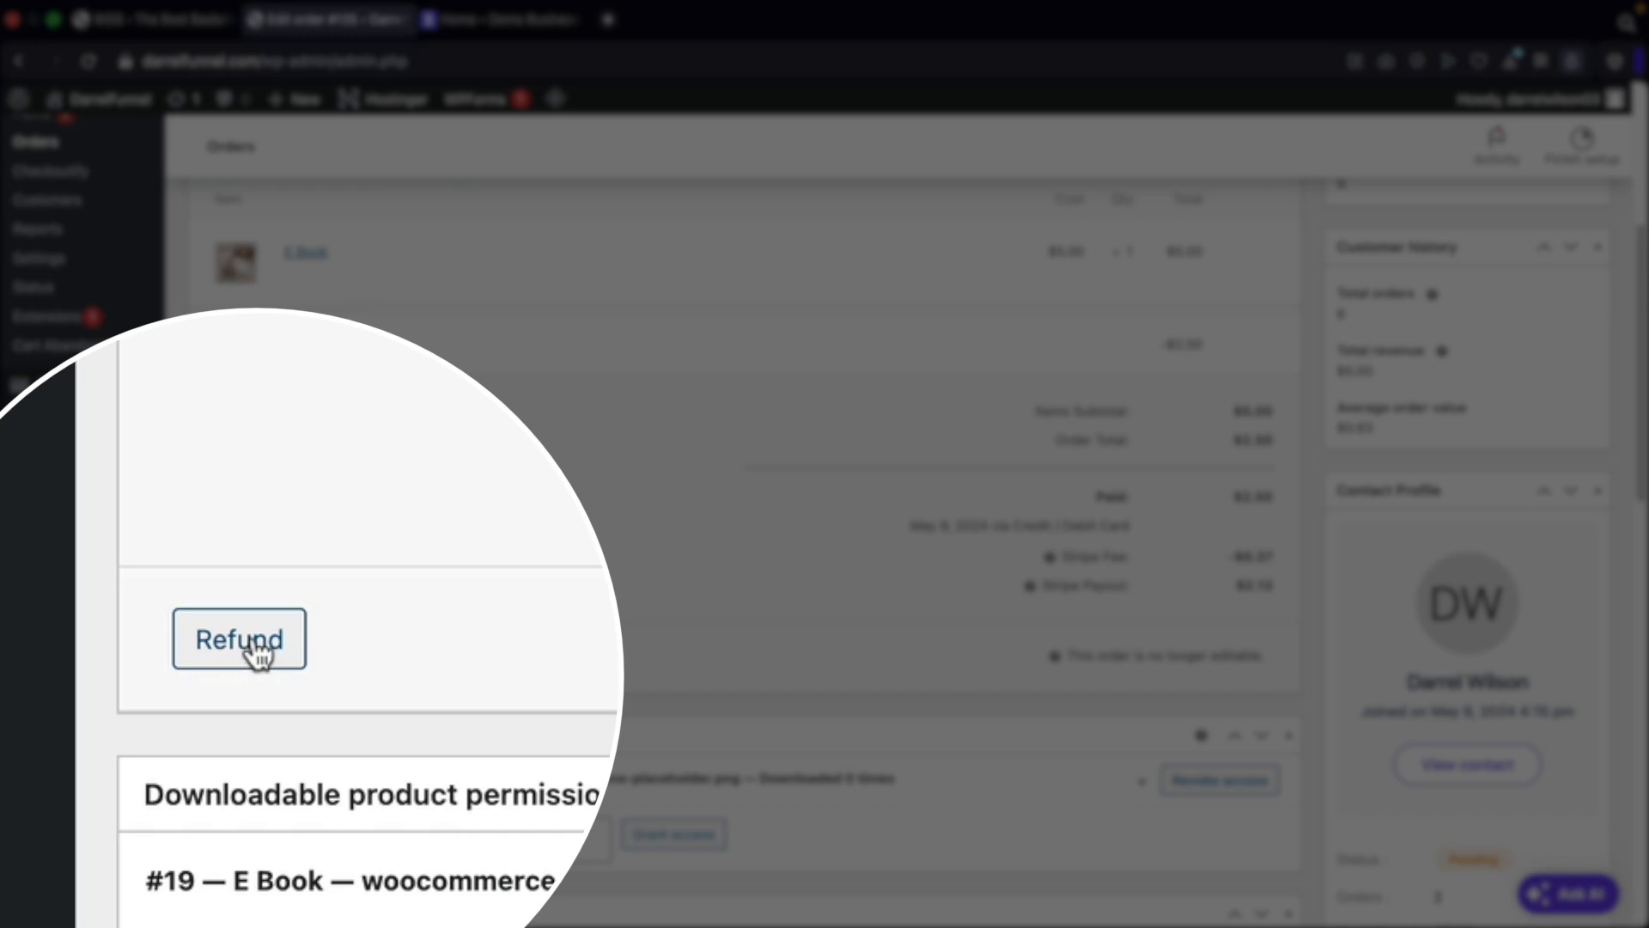
left_click(239, 639)
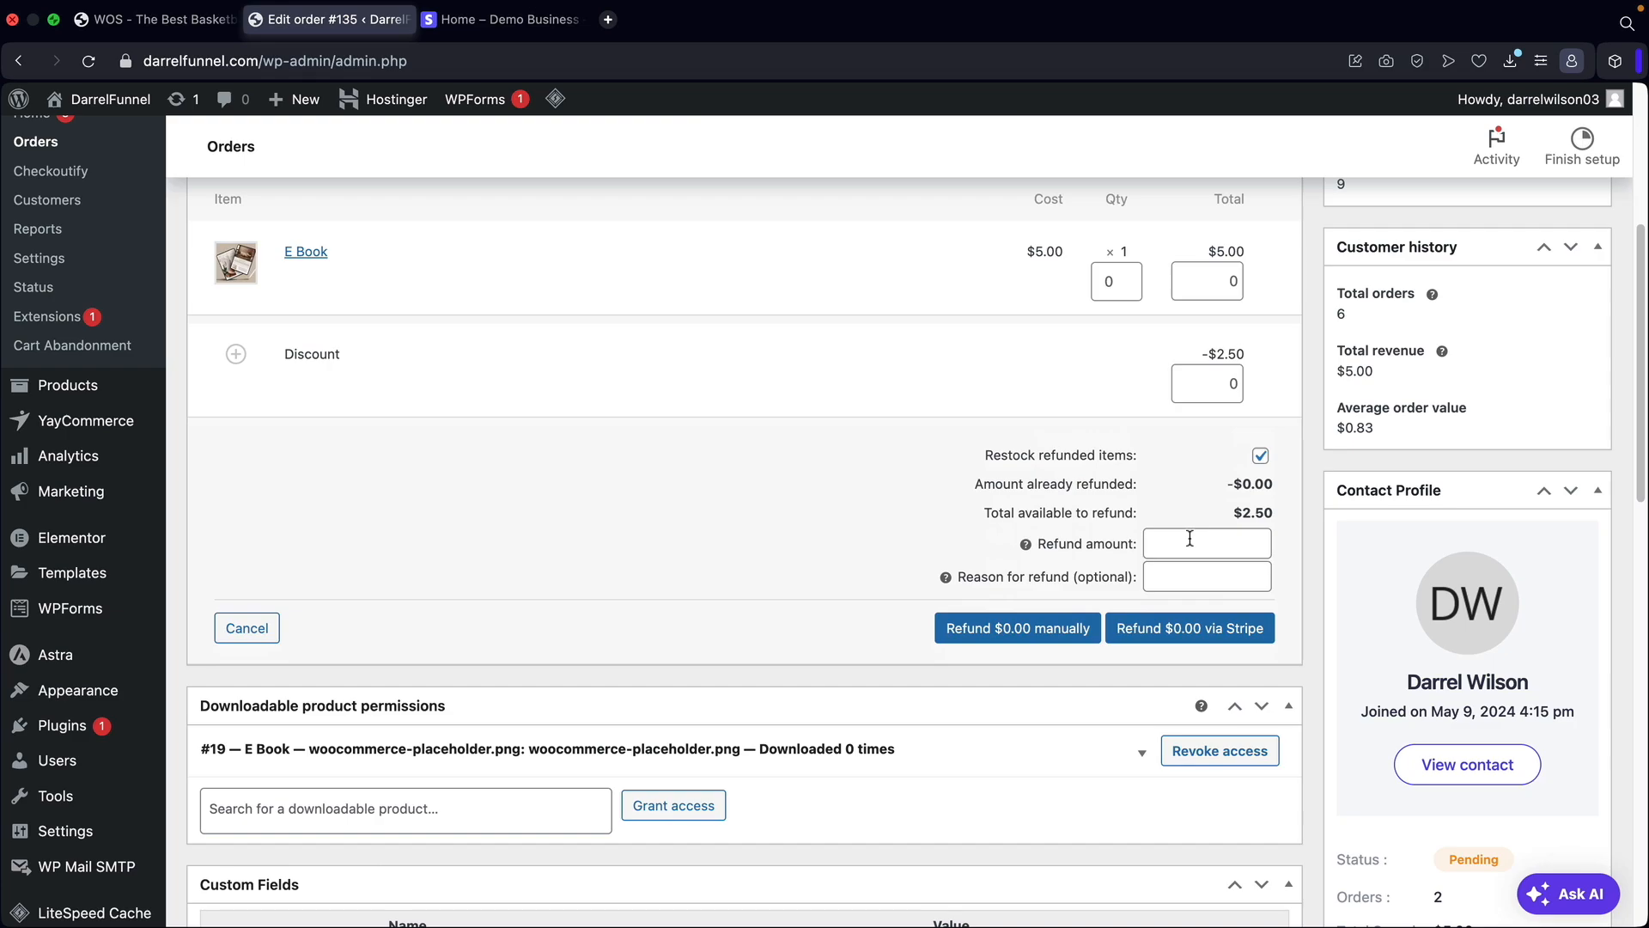
Refund the full $2.50 of order #135 via Stripe, confirming it, leaving net payment $0.00.
type("2.50")
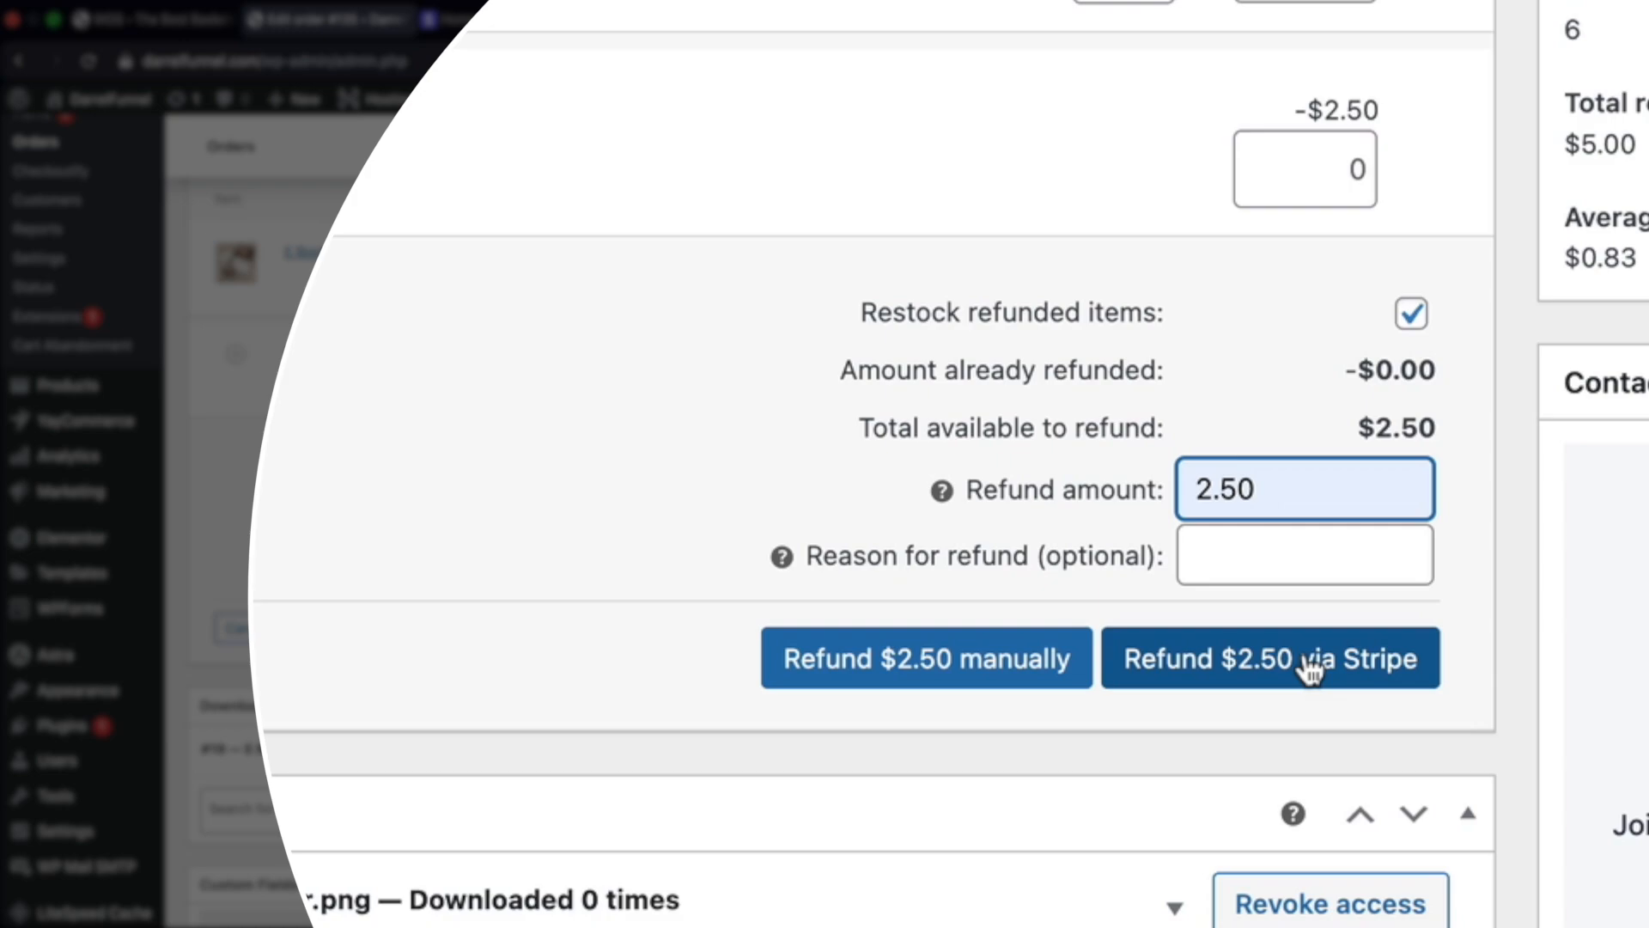
mouse_move(1309, 668)
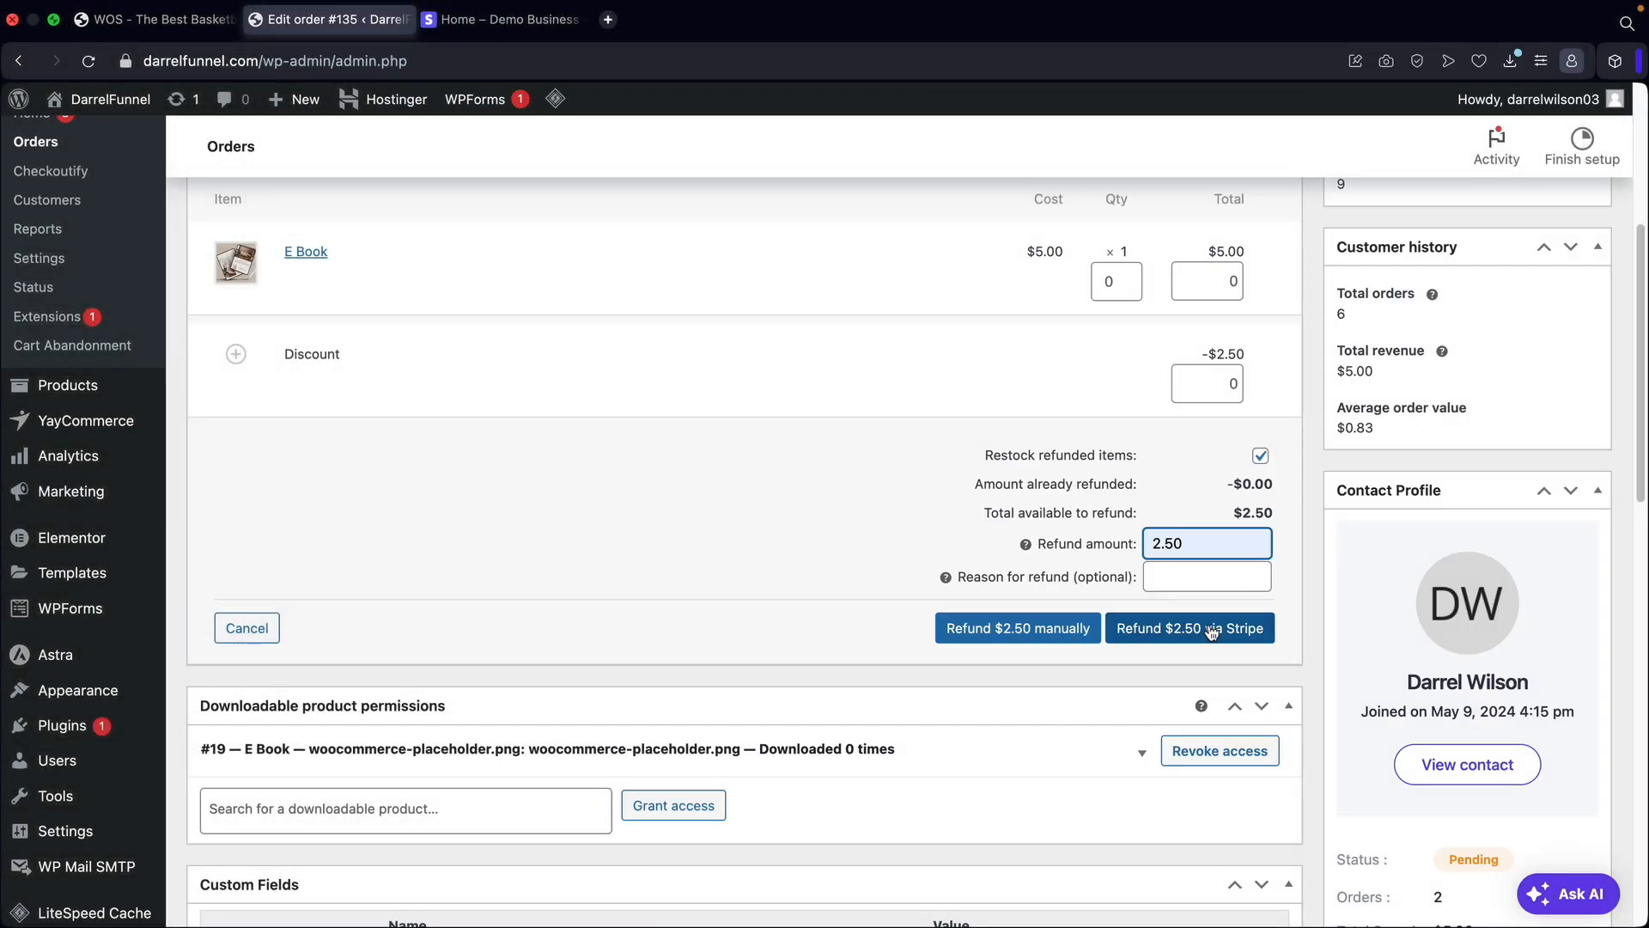
mouse_move(1015, 628)
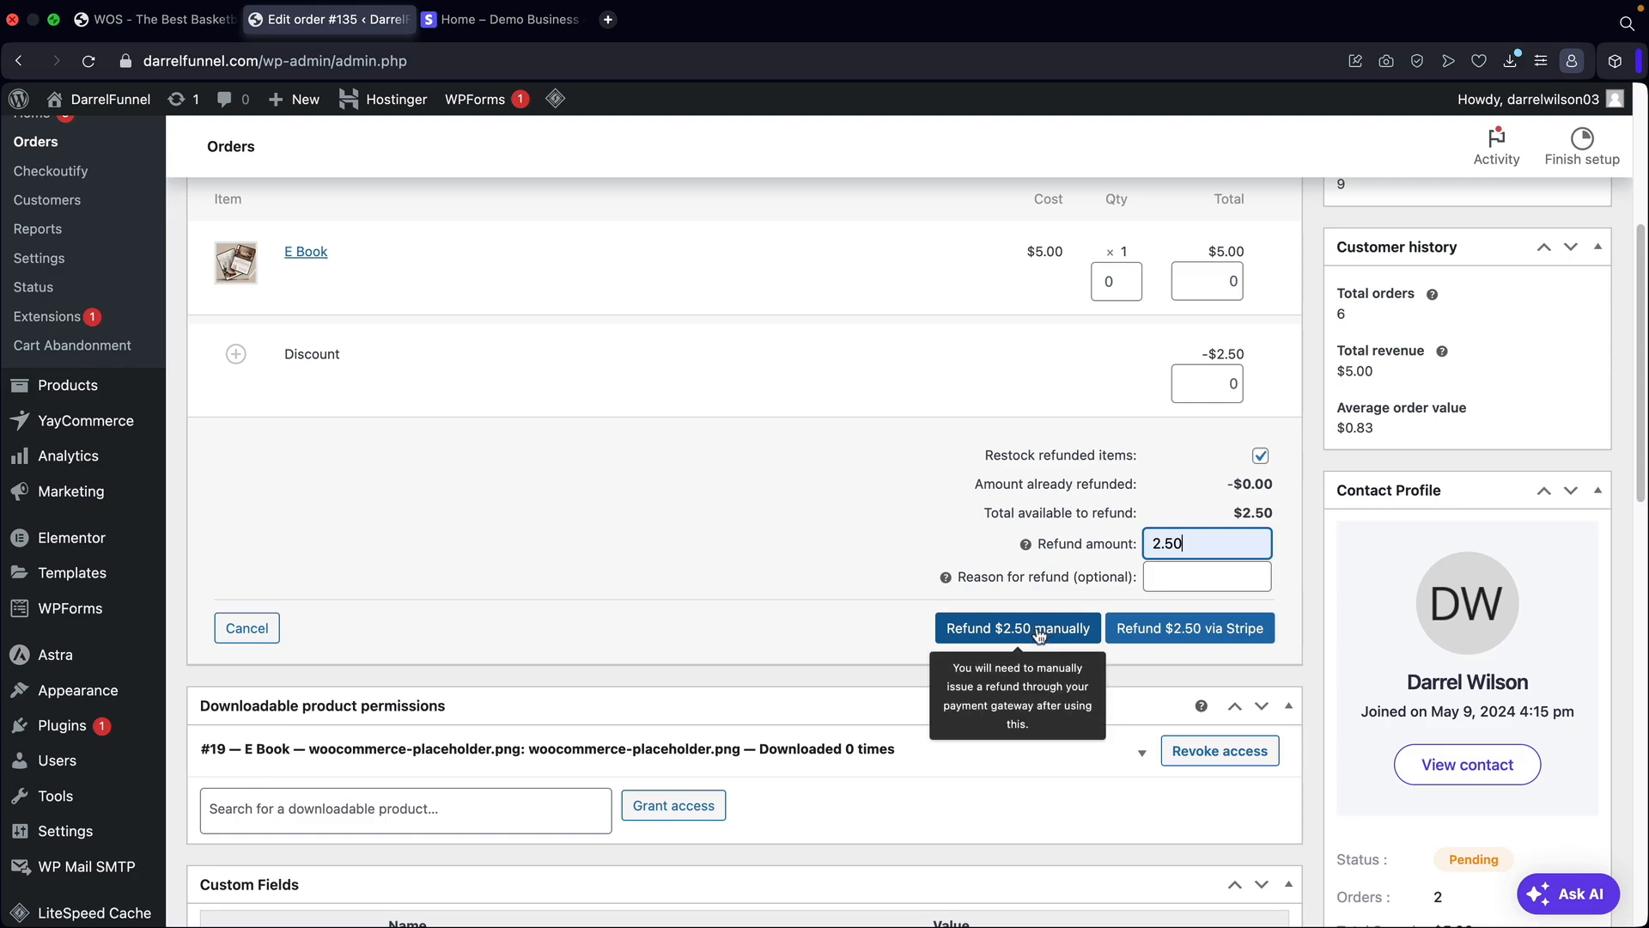
mouse_move(1034, 632)
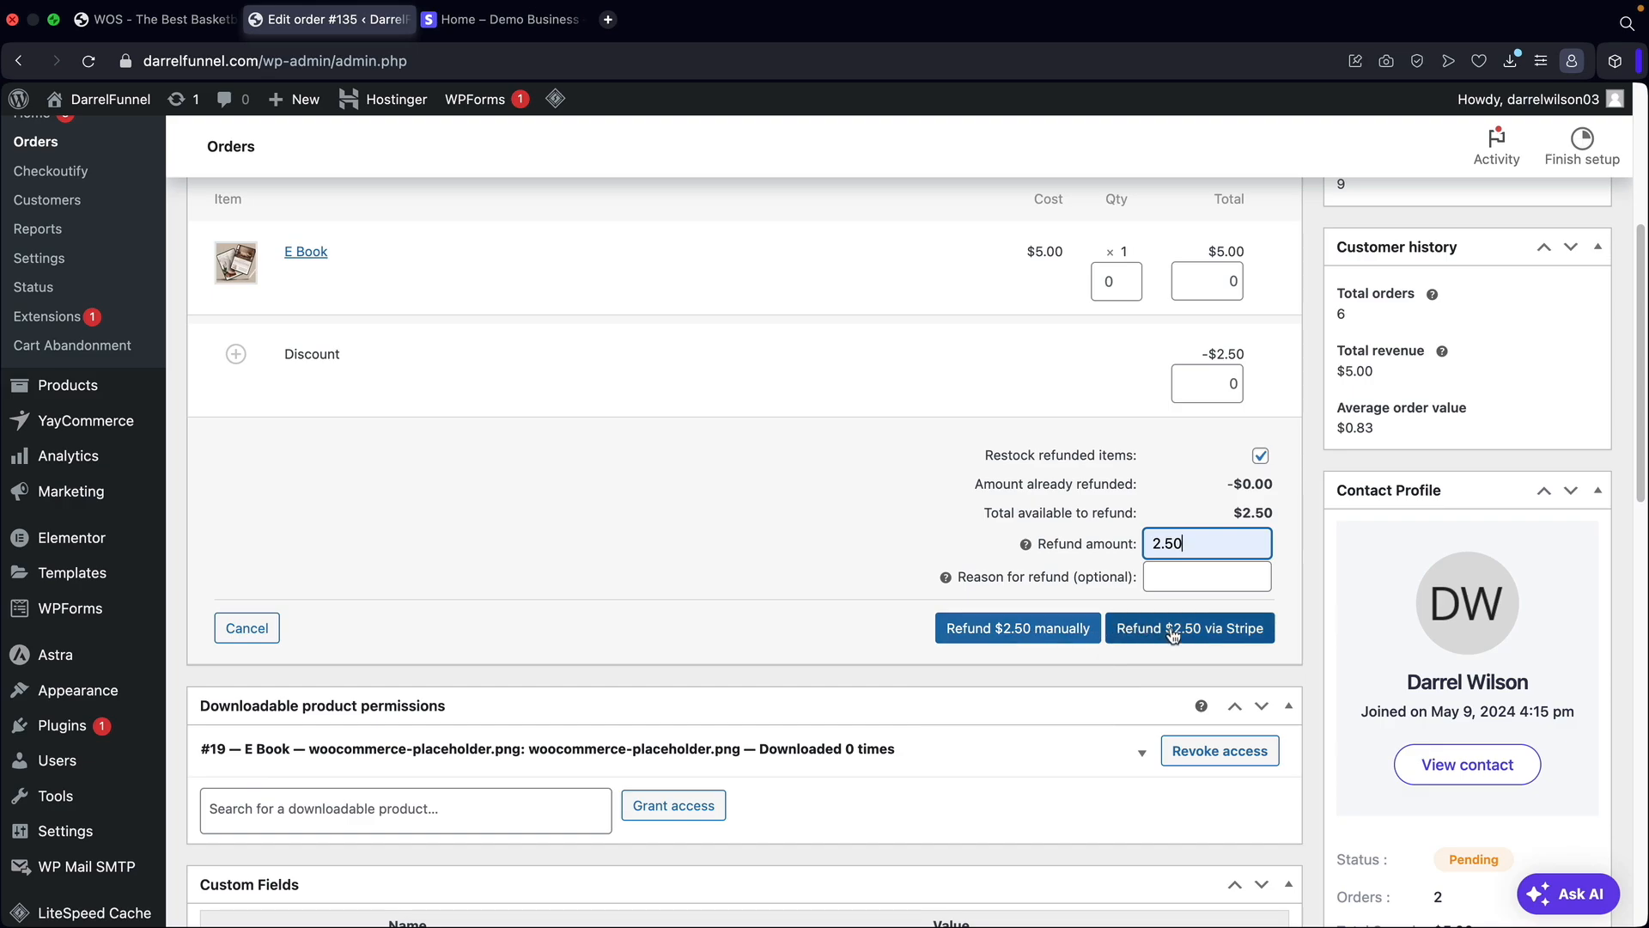
left_click(1189, 628)
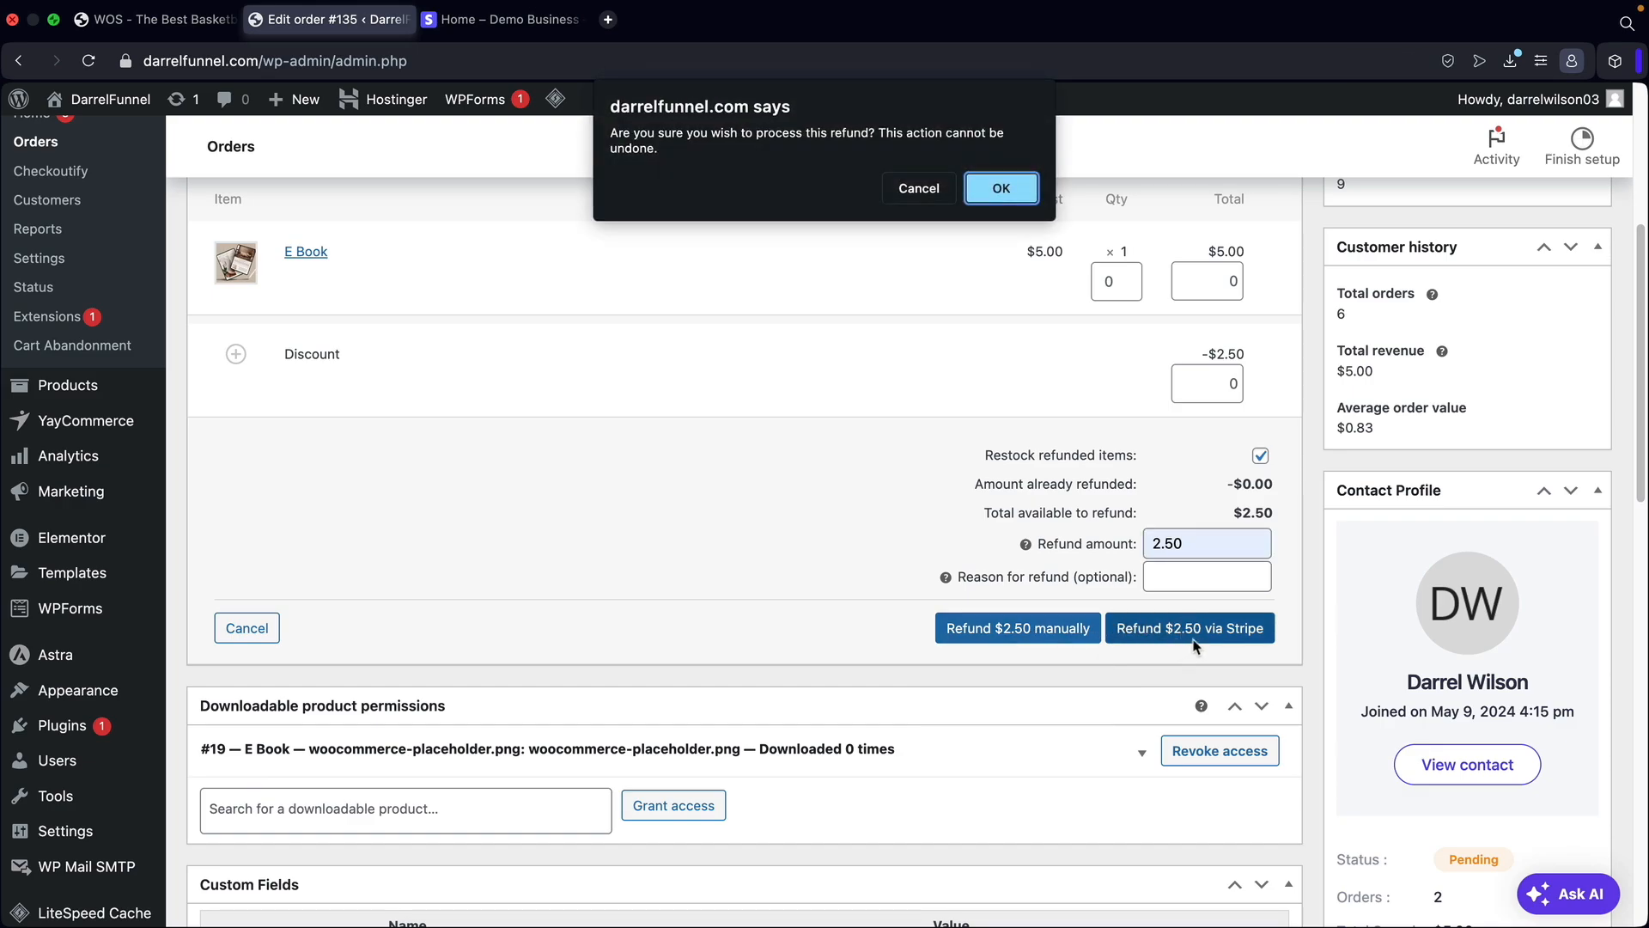
left_click(1000, 187)
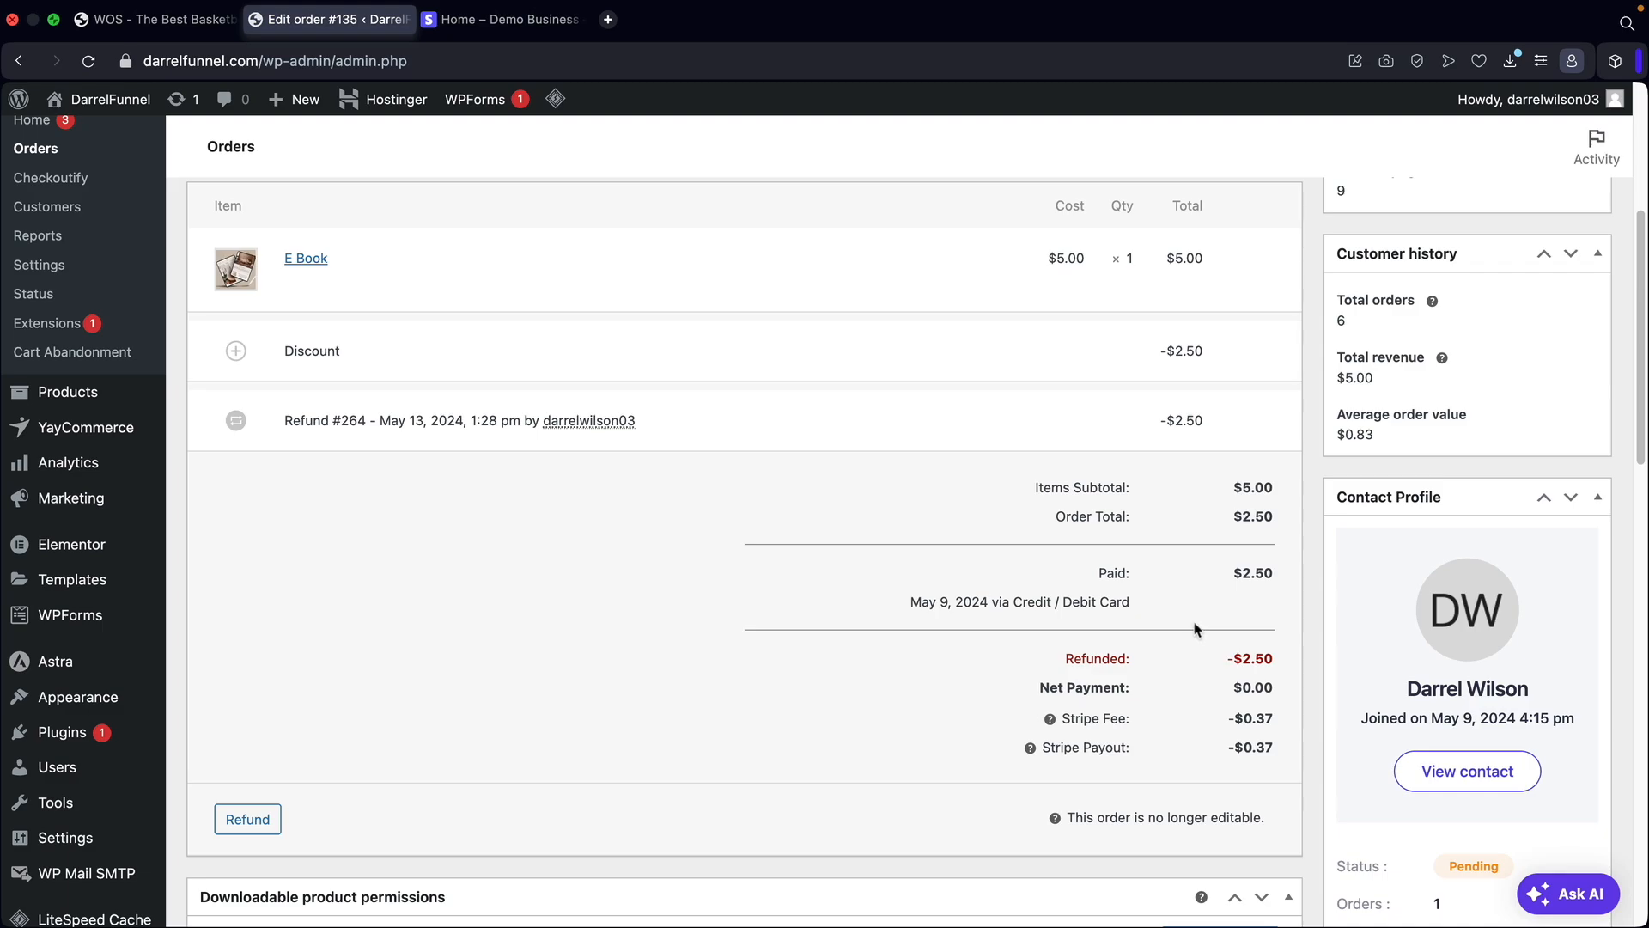
mouse_move(896, 348)
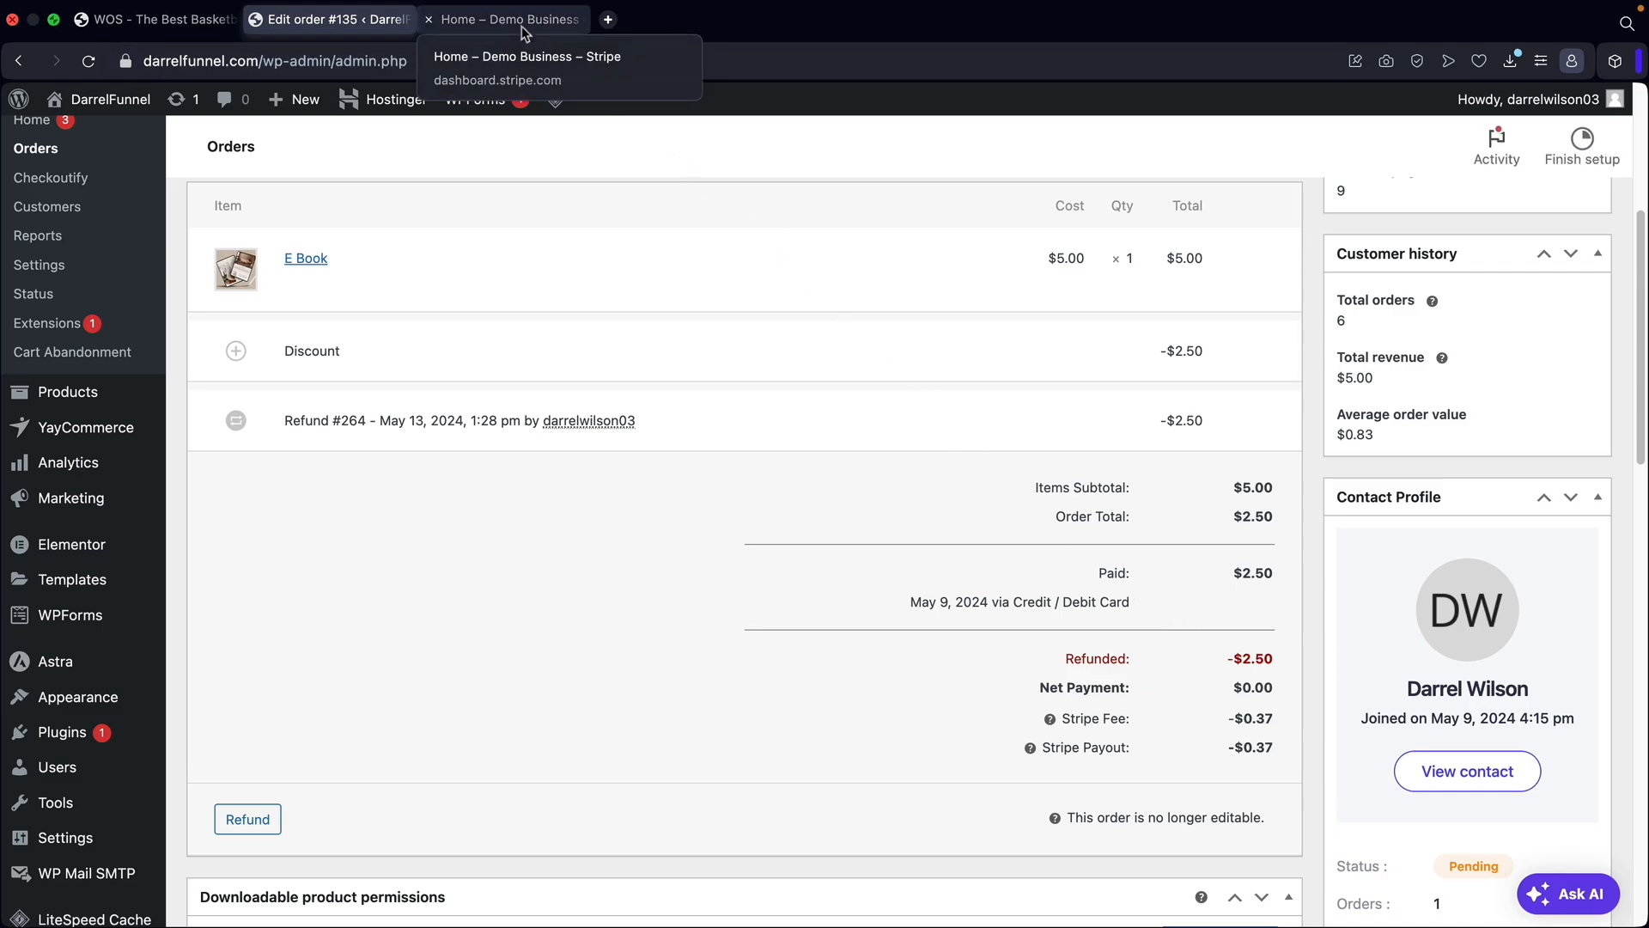
left_click(505, 19)
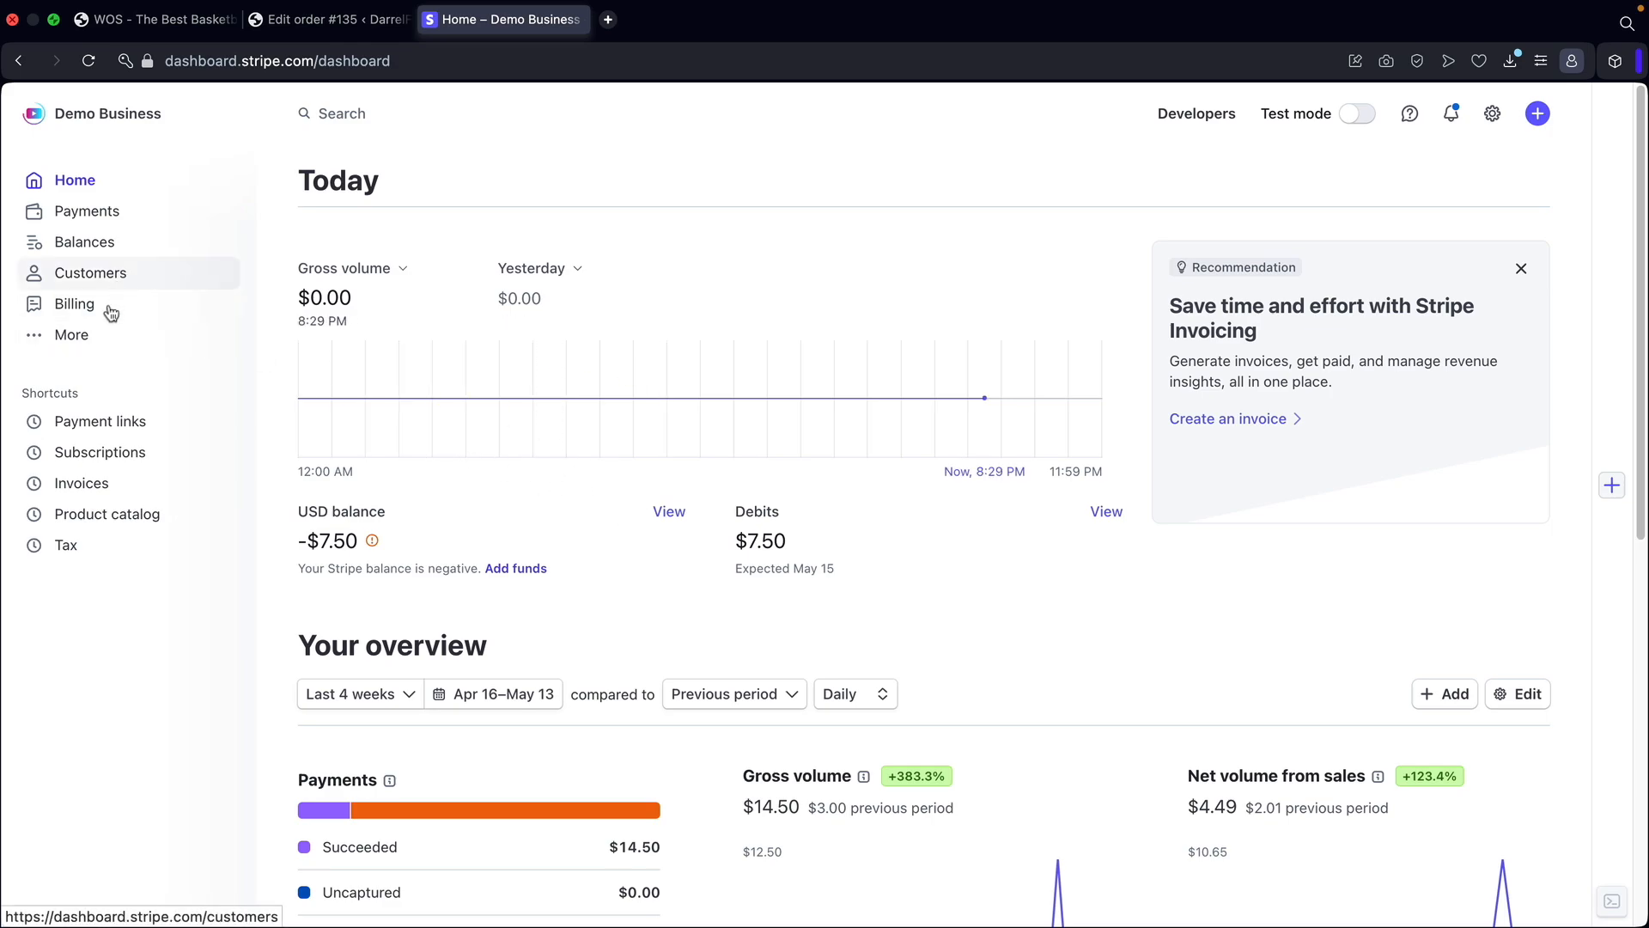
Verify in Stripe Payments that the Order 135 $2.50 payment is marked Refunded, cross-checking WooCommerce.
left_click(88, 210)
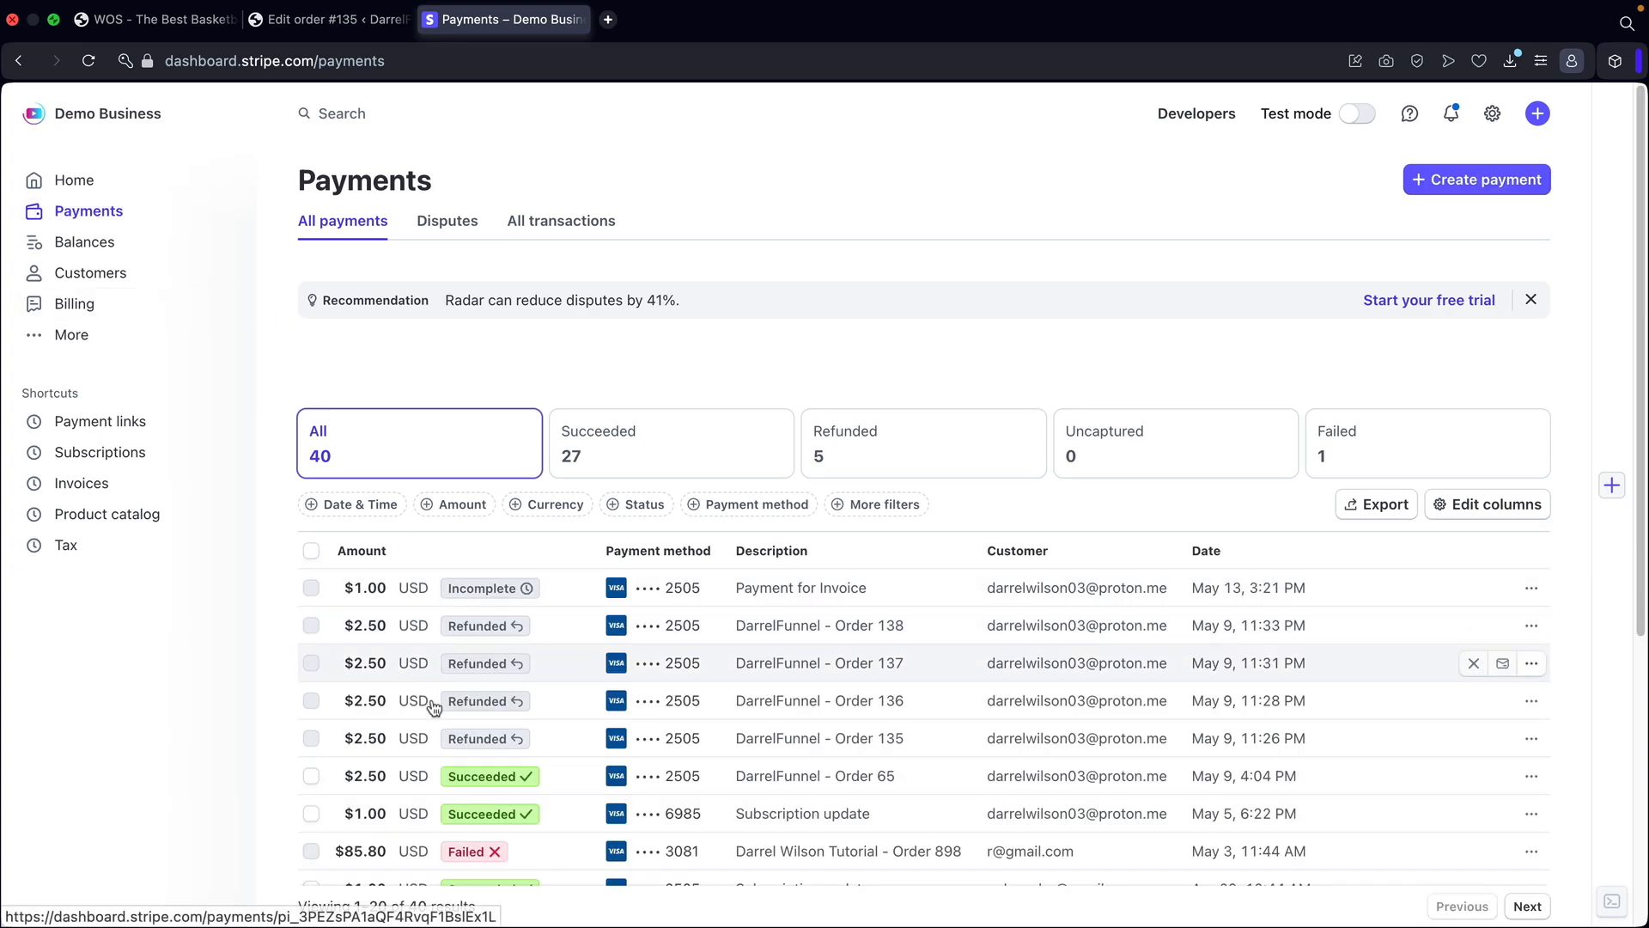
mouse_move(483, 737)
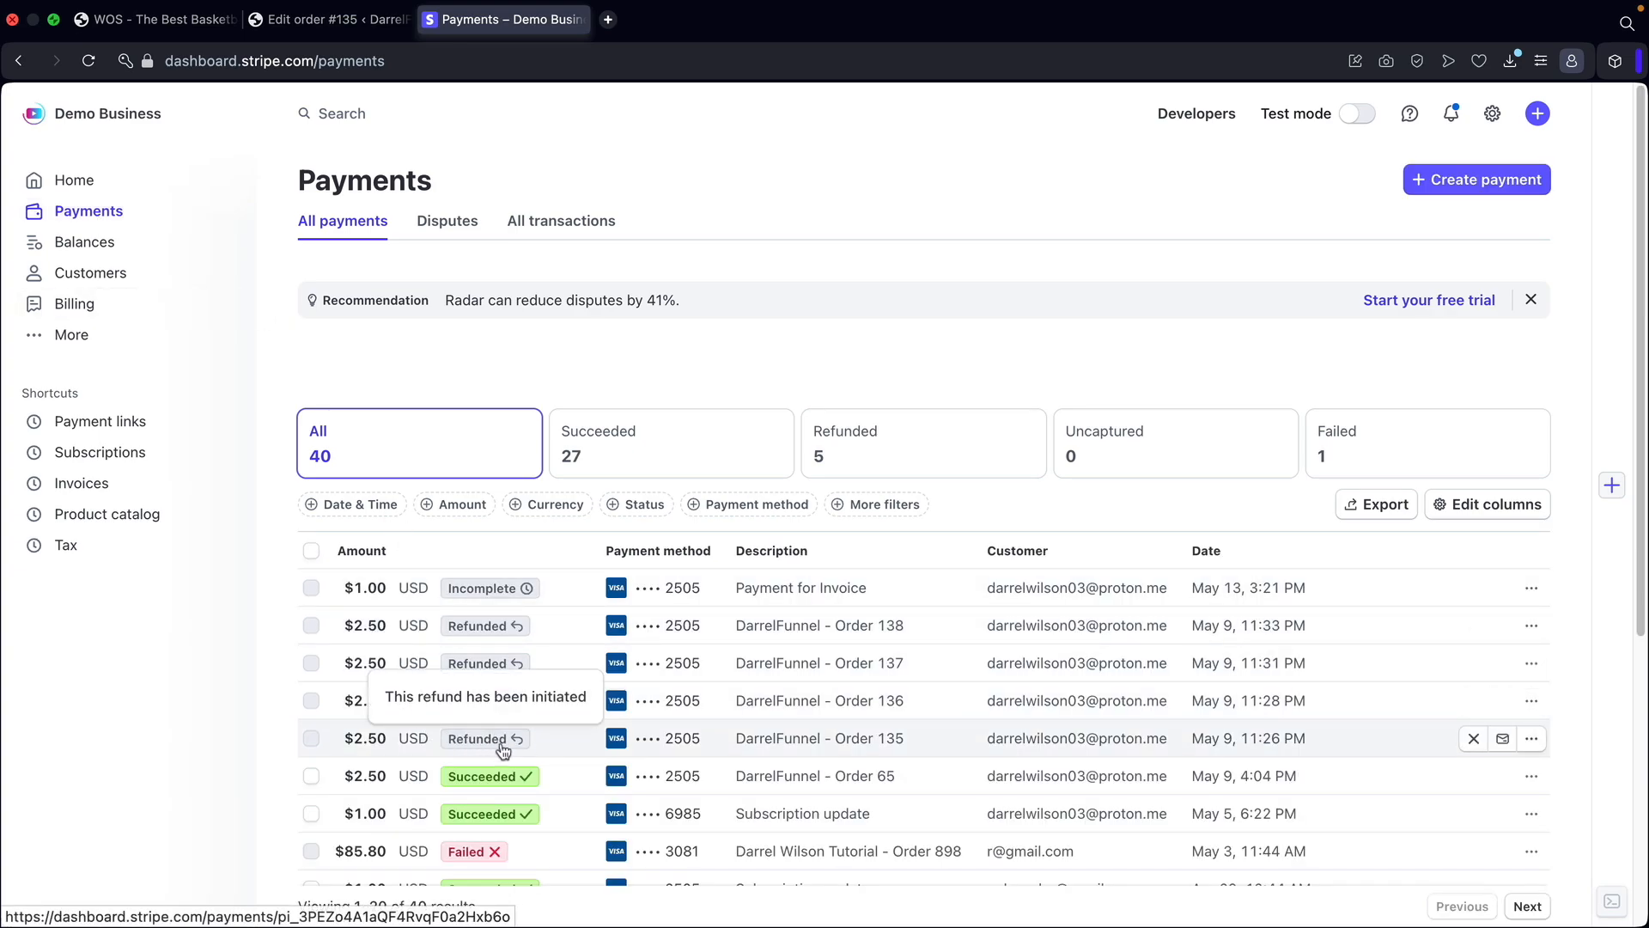
left_click(328, 19)
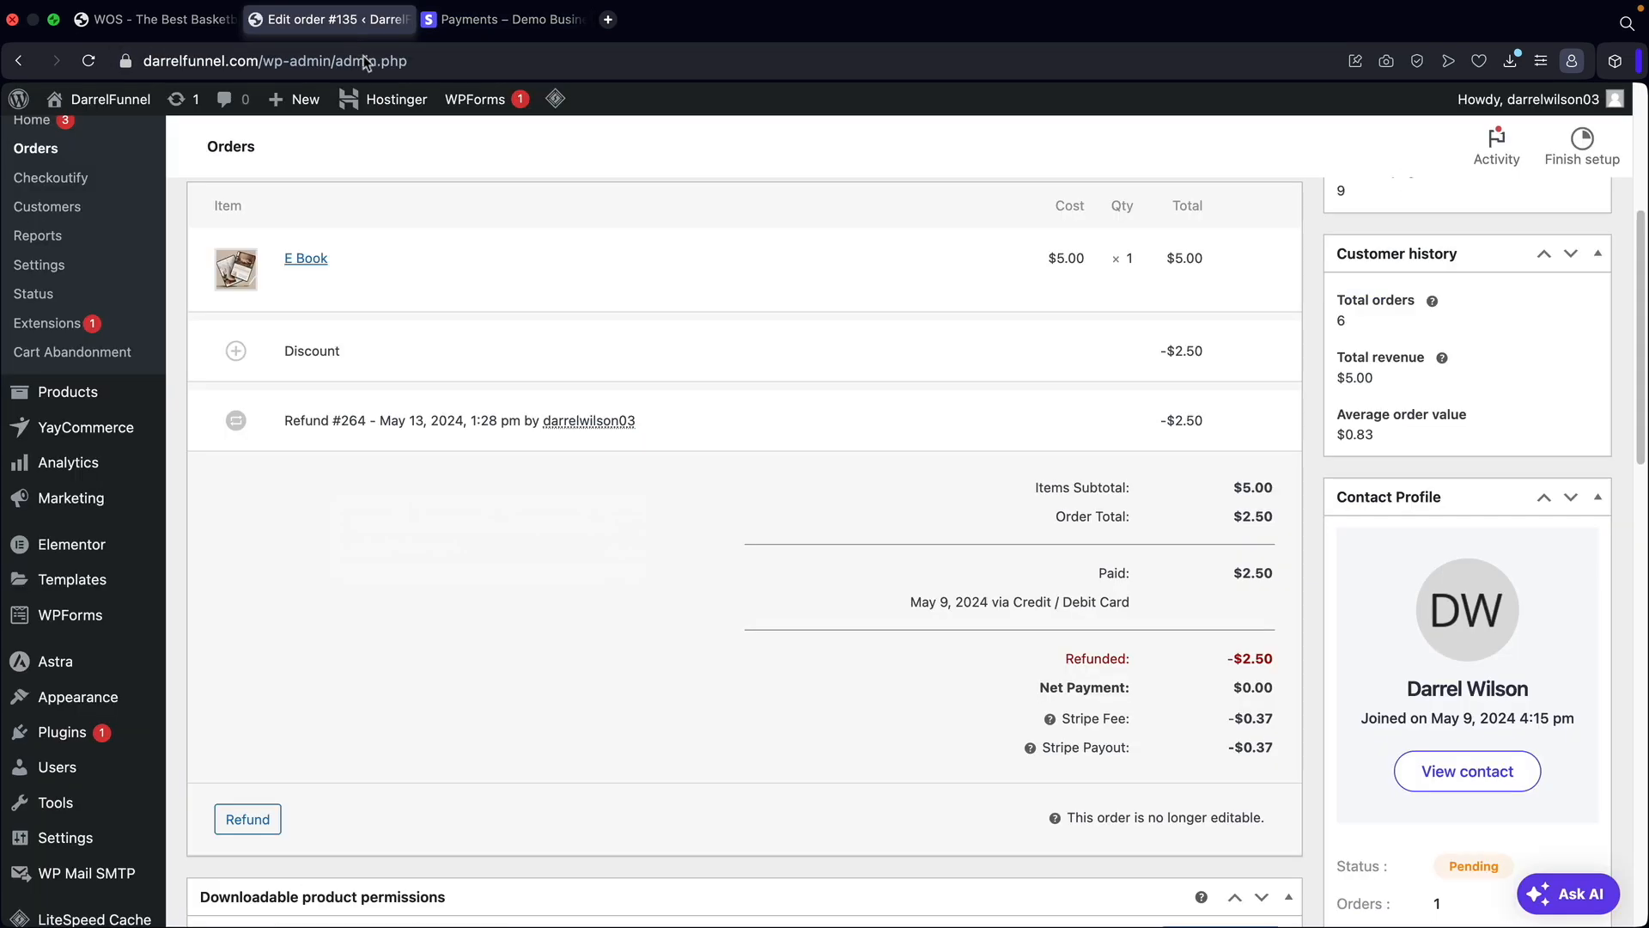
left_click(504, 19)
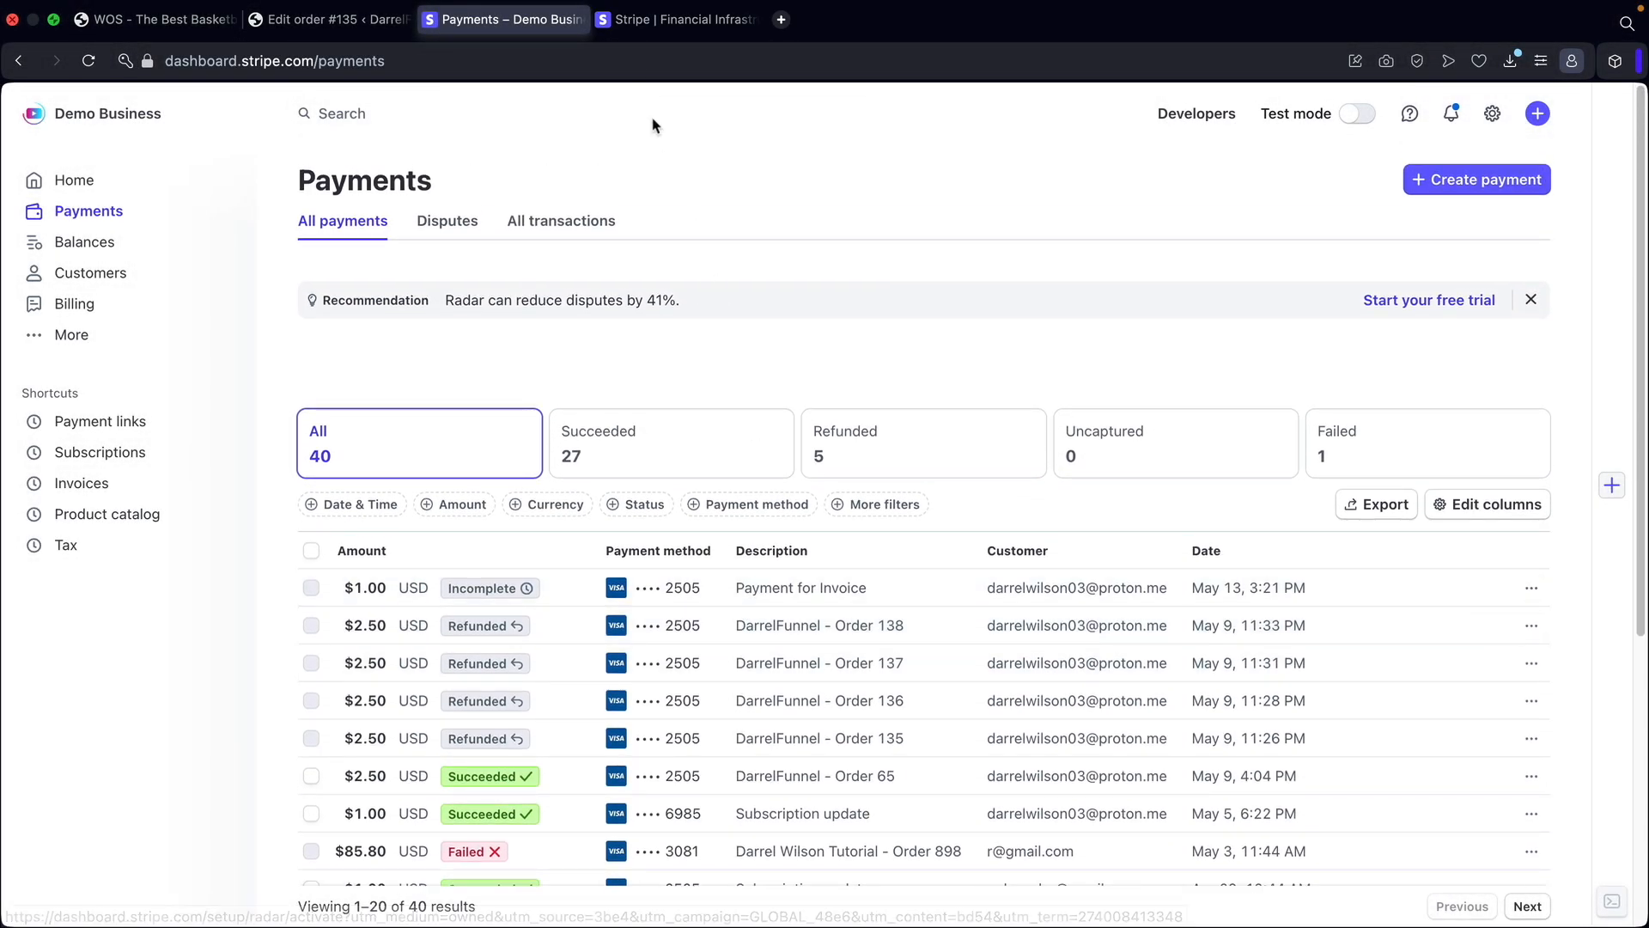
left_click(676, 19)
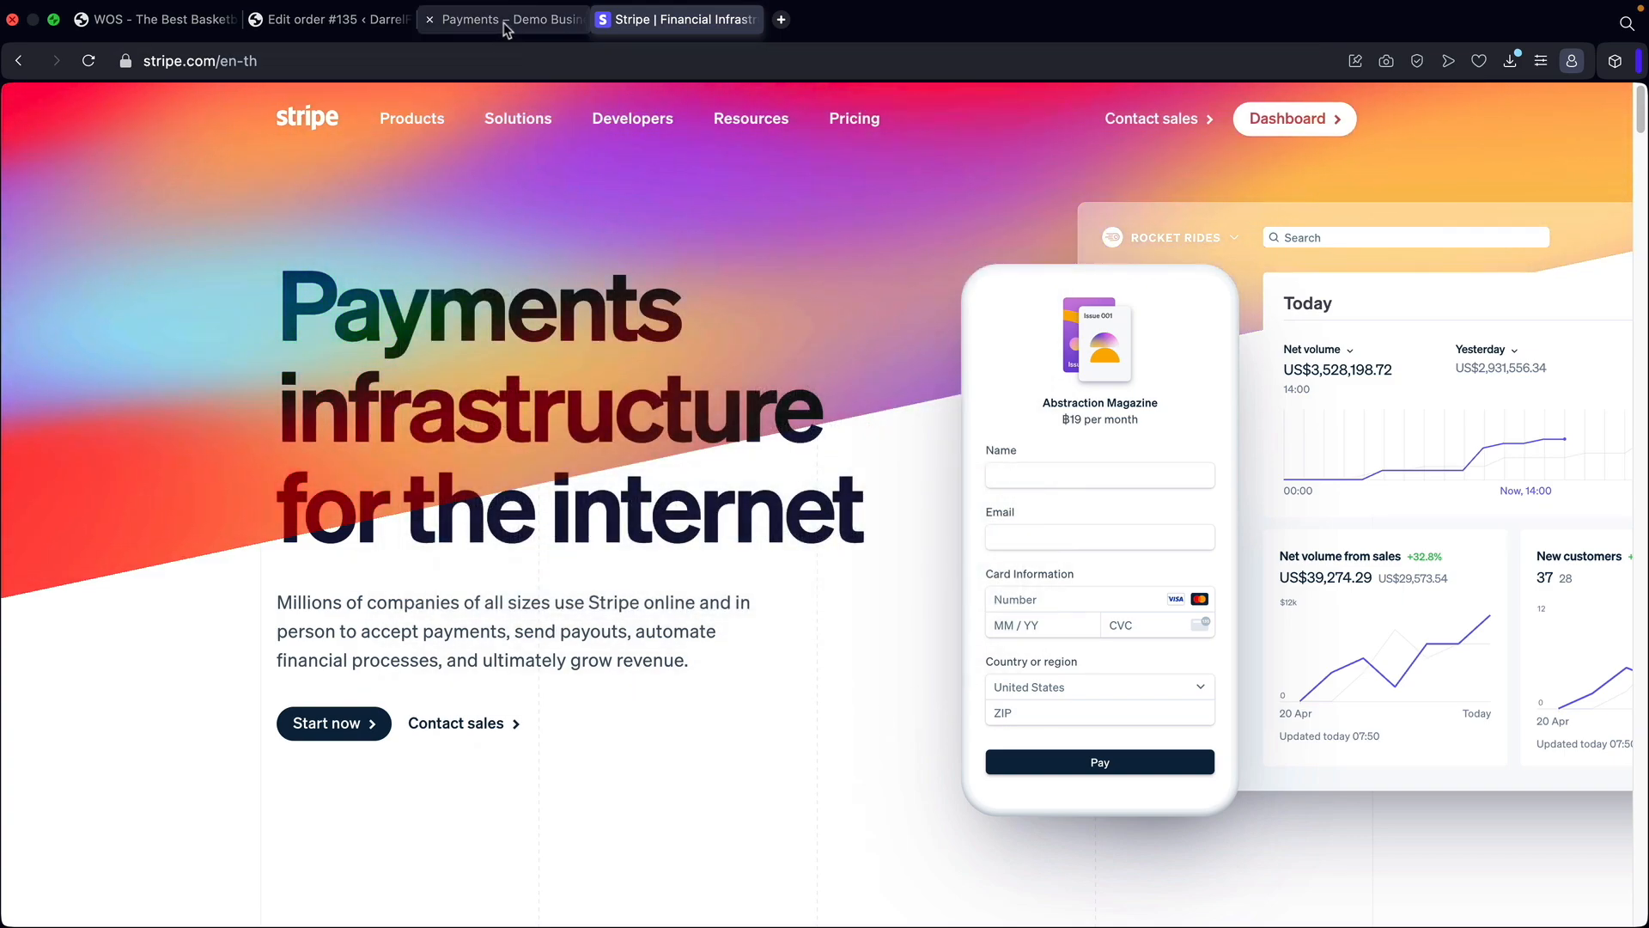
left_click(500, 19)
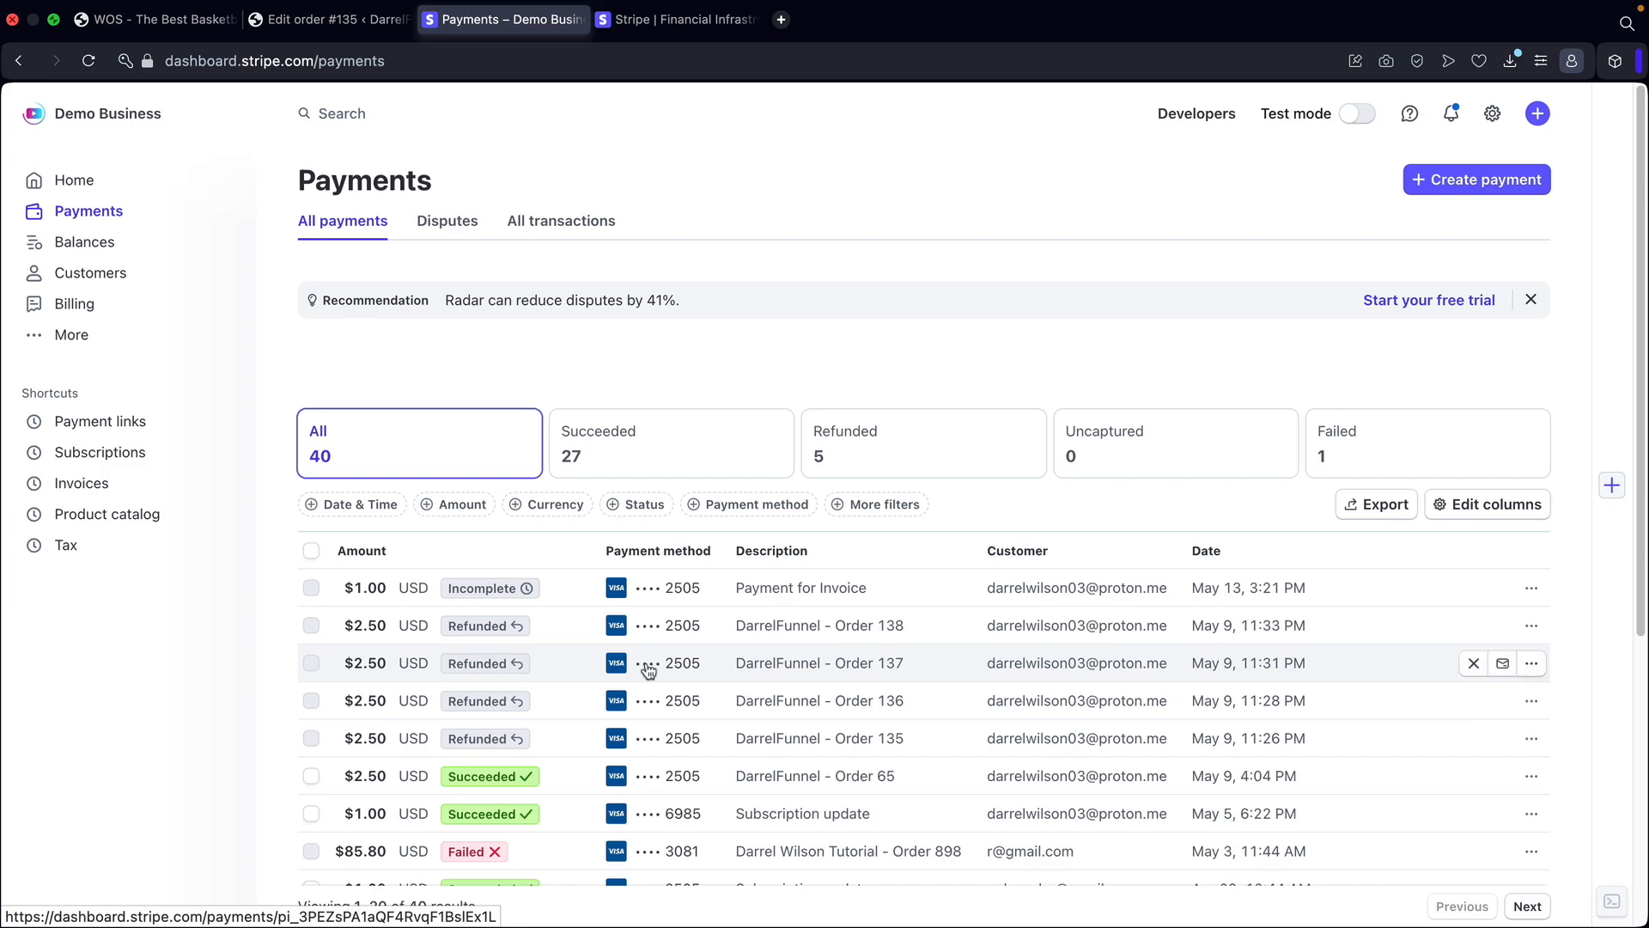
mouse_move(489, 774)
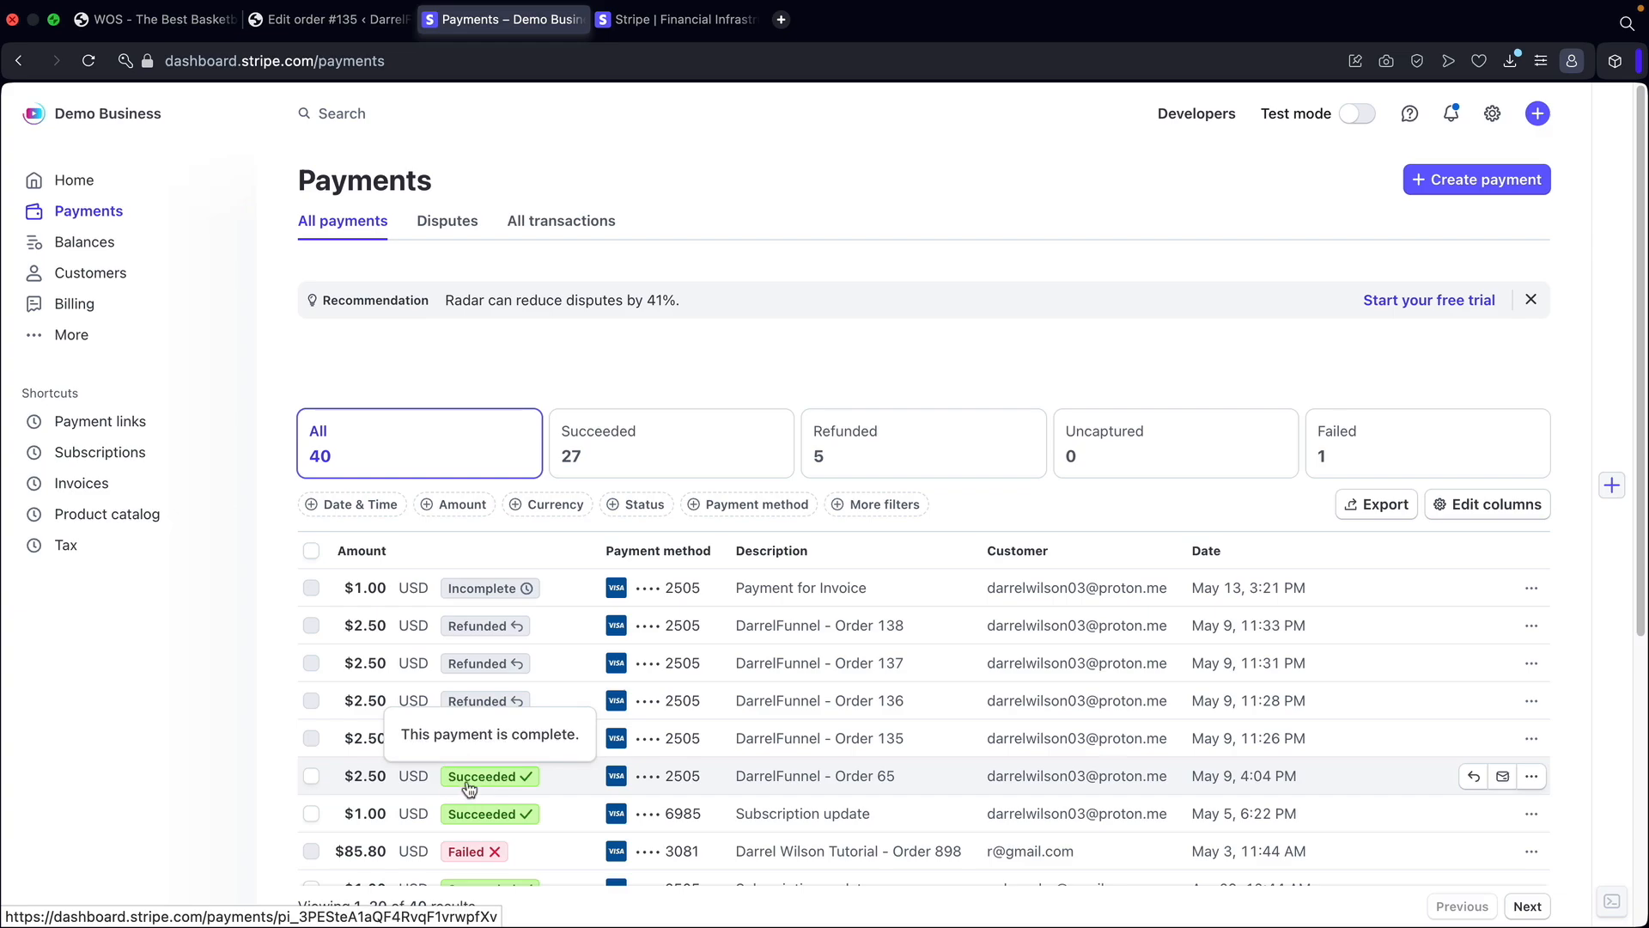
mouse_move(606, 780)
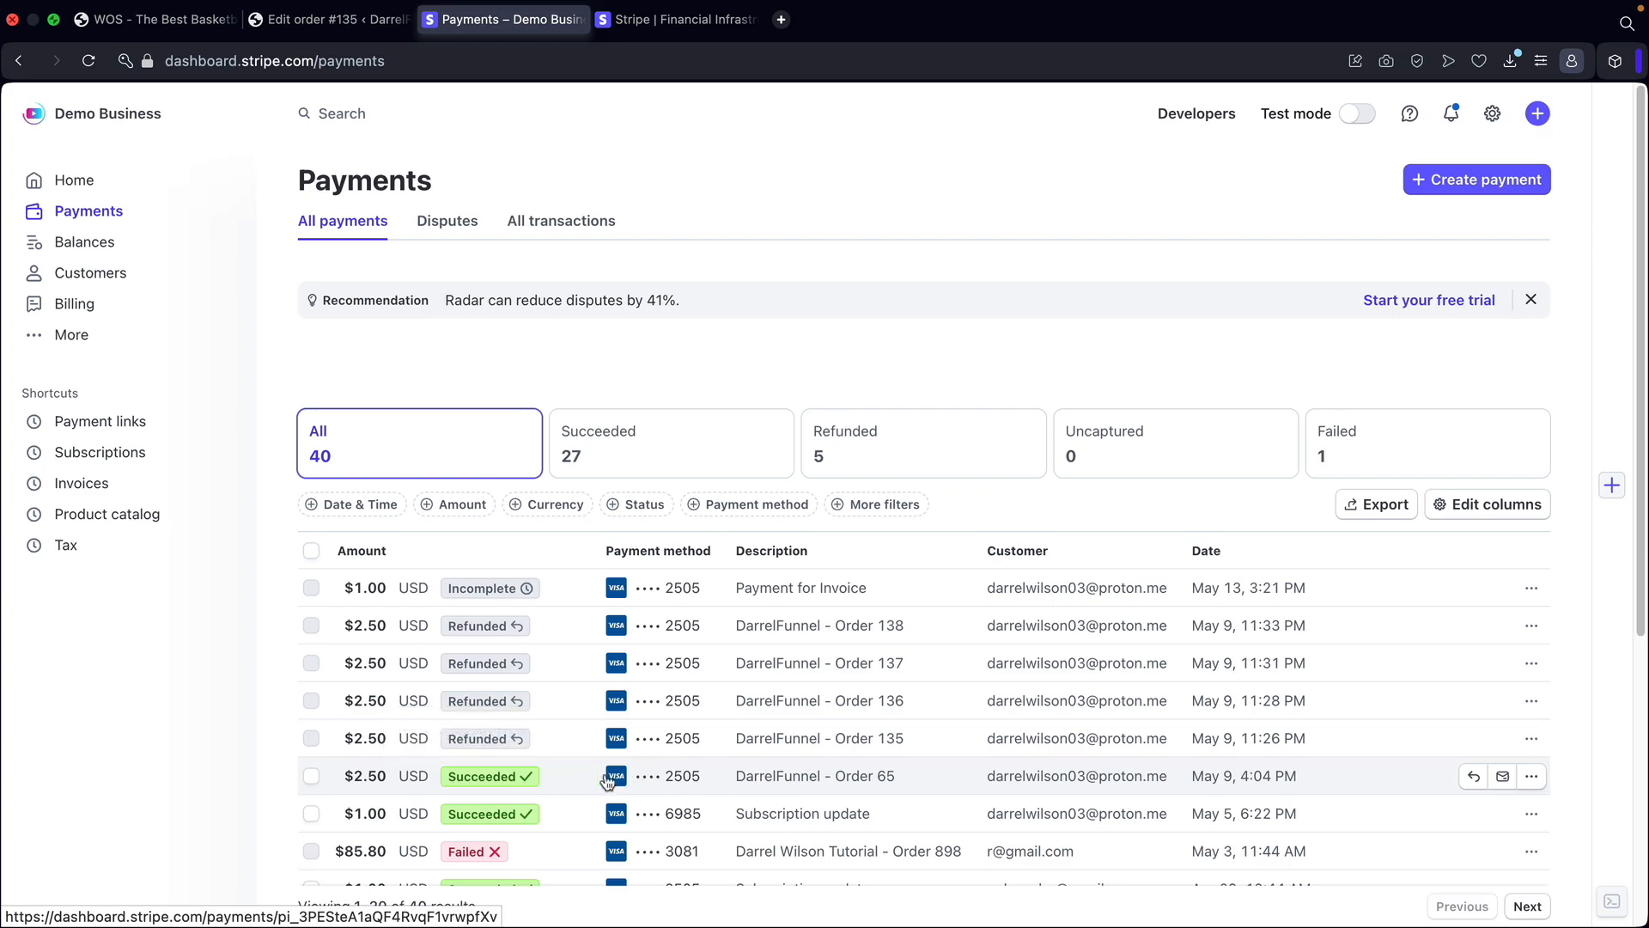
Refund the Order 65 $2.50 payment in full with reason Duplicate.
left_click(812, 774)
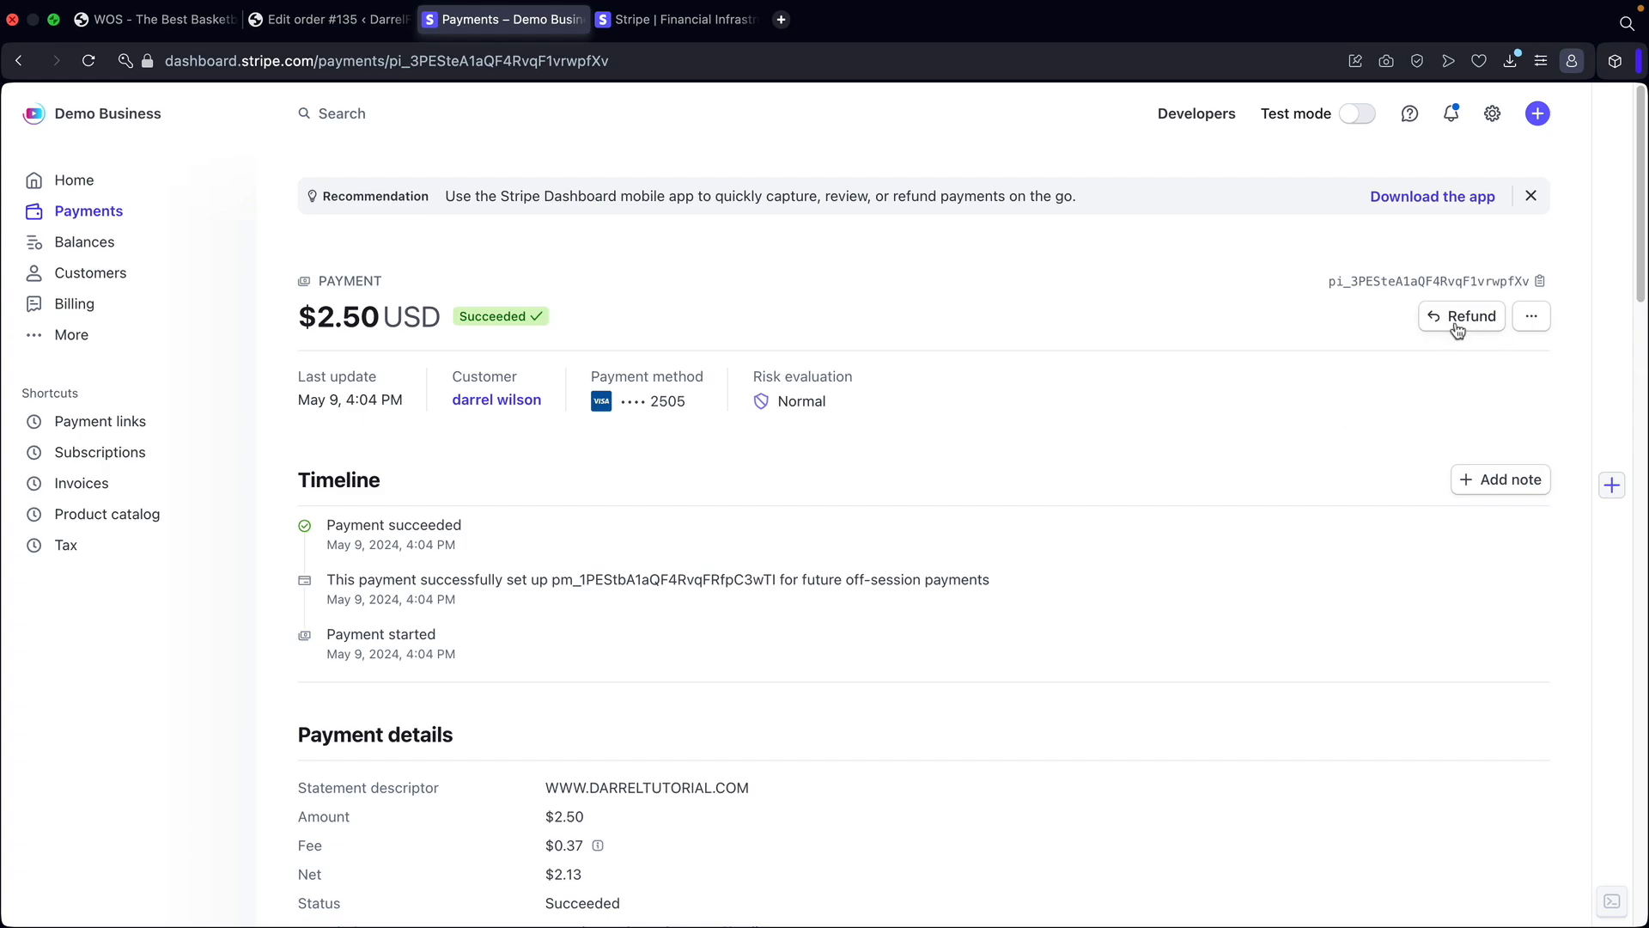
left_click(1460, 316)
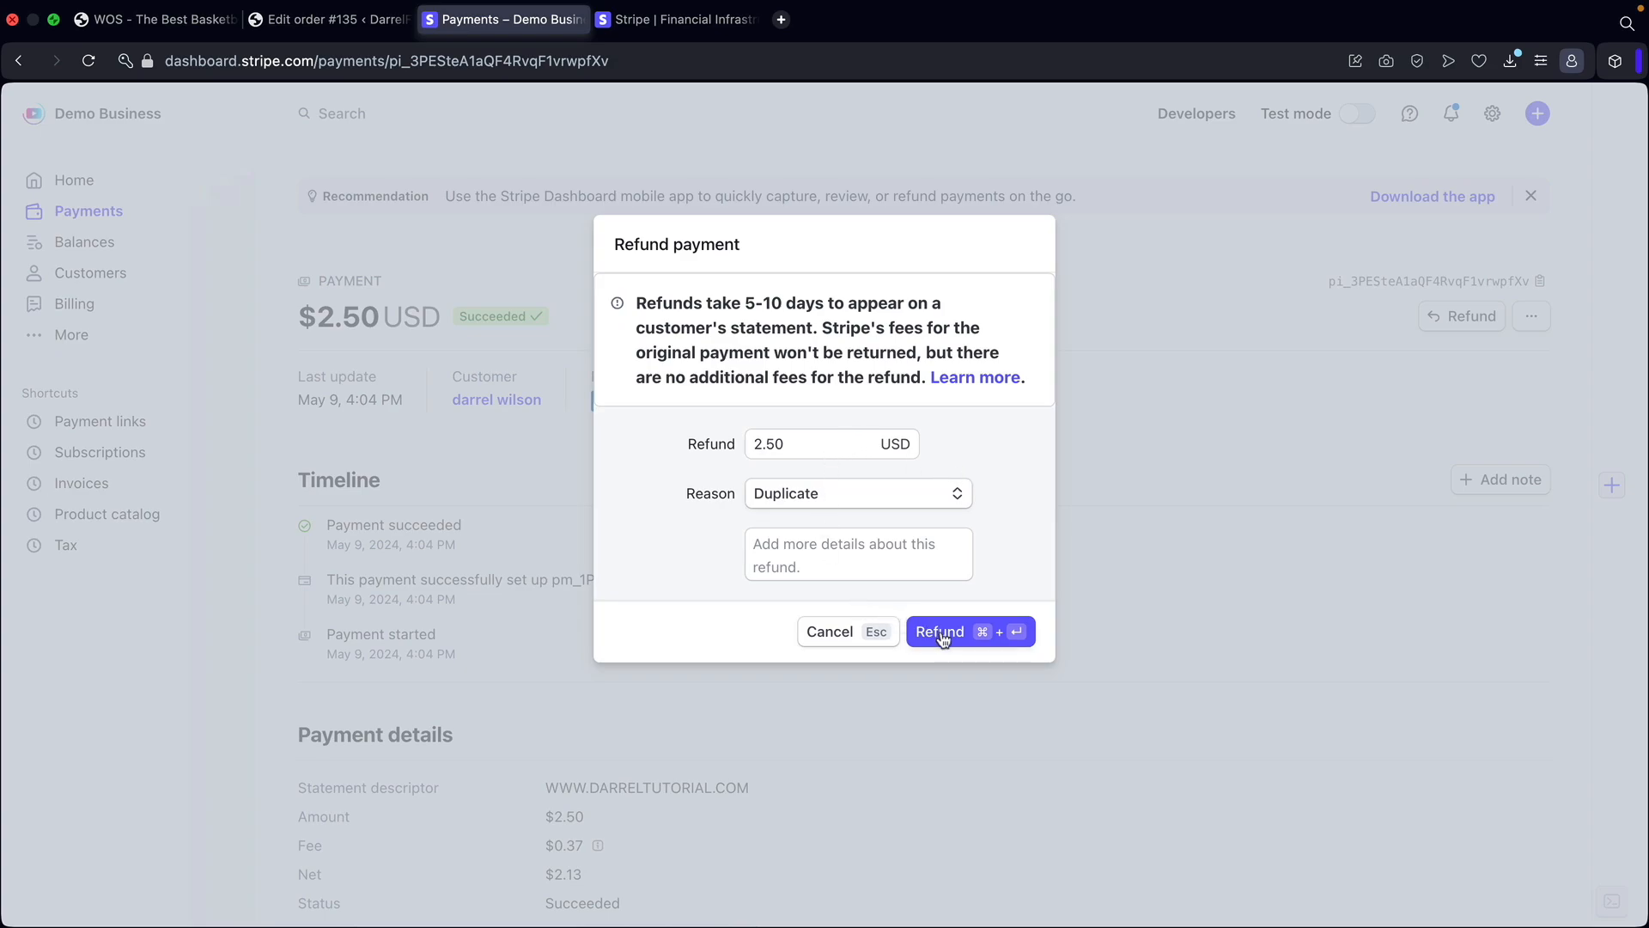
left_click(967, 630)
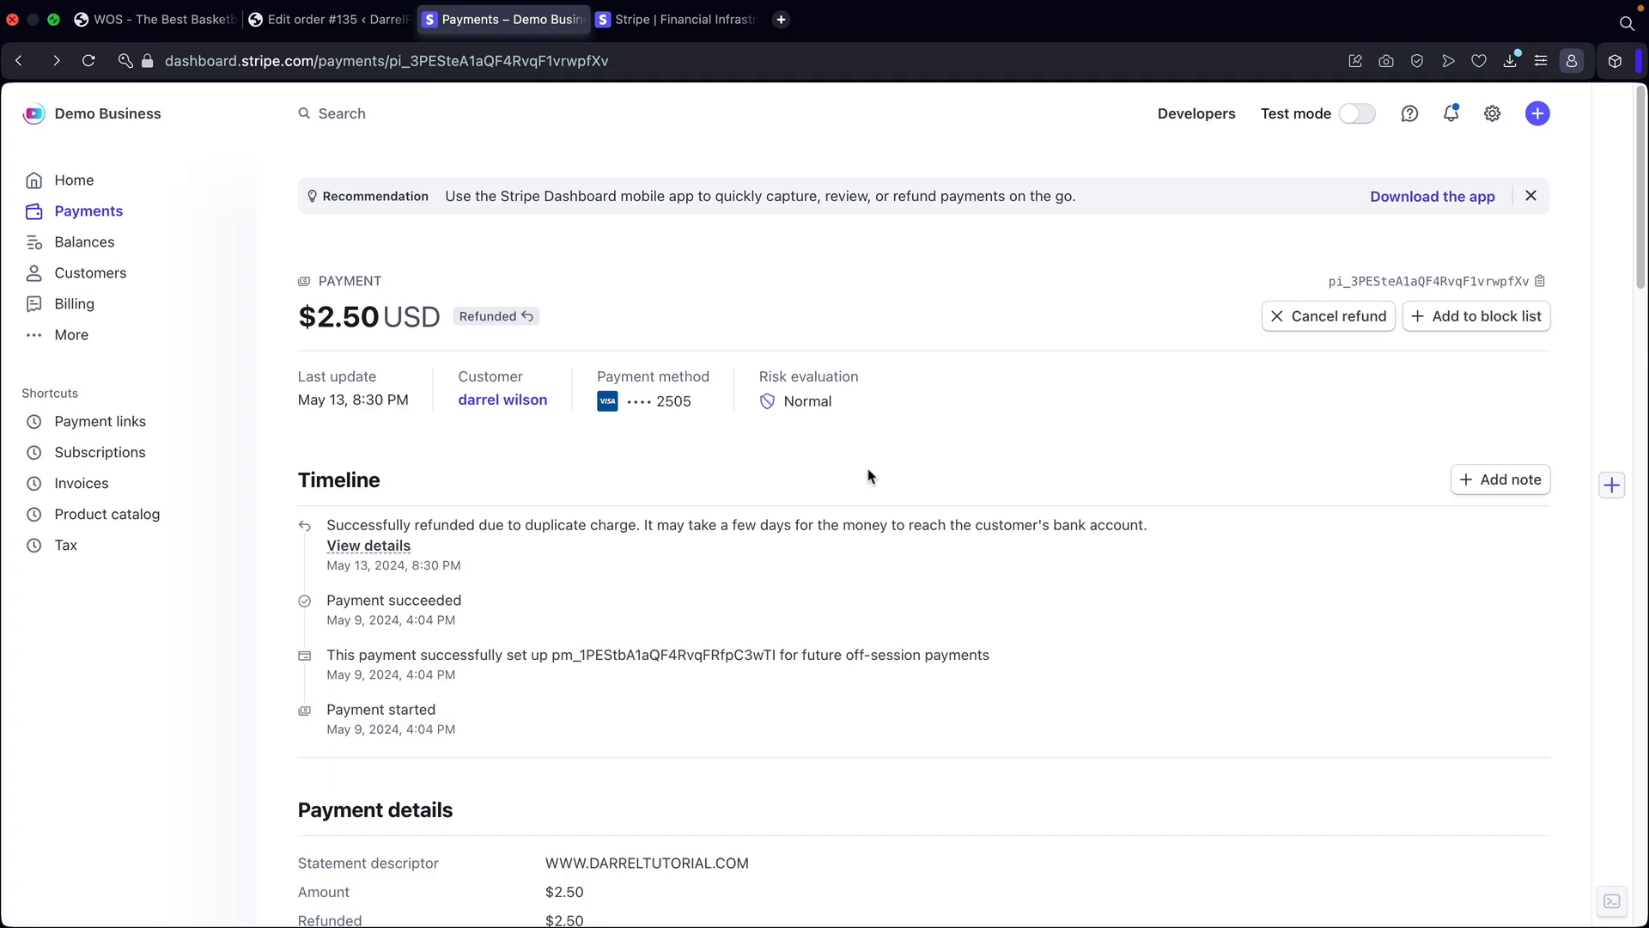
mouse_move(1329, 316)
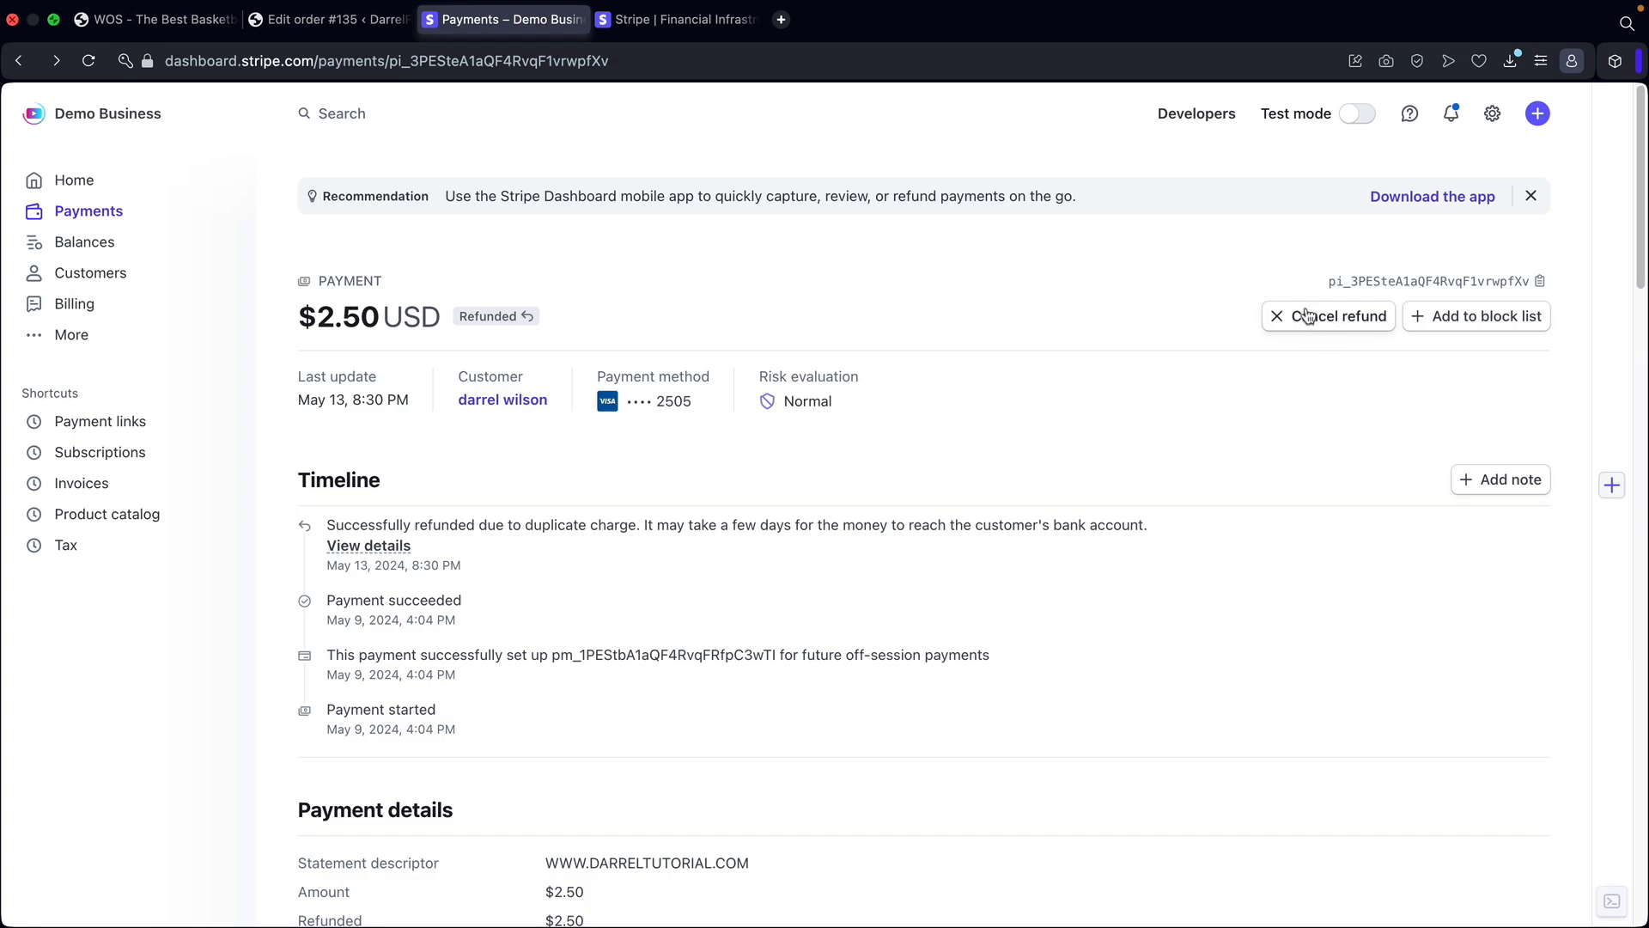
mouse_move(1304, 329)
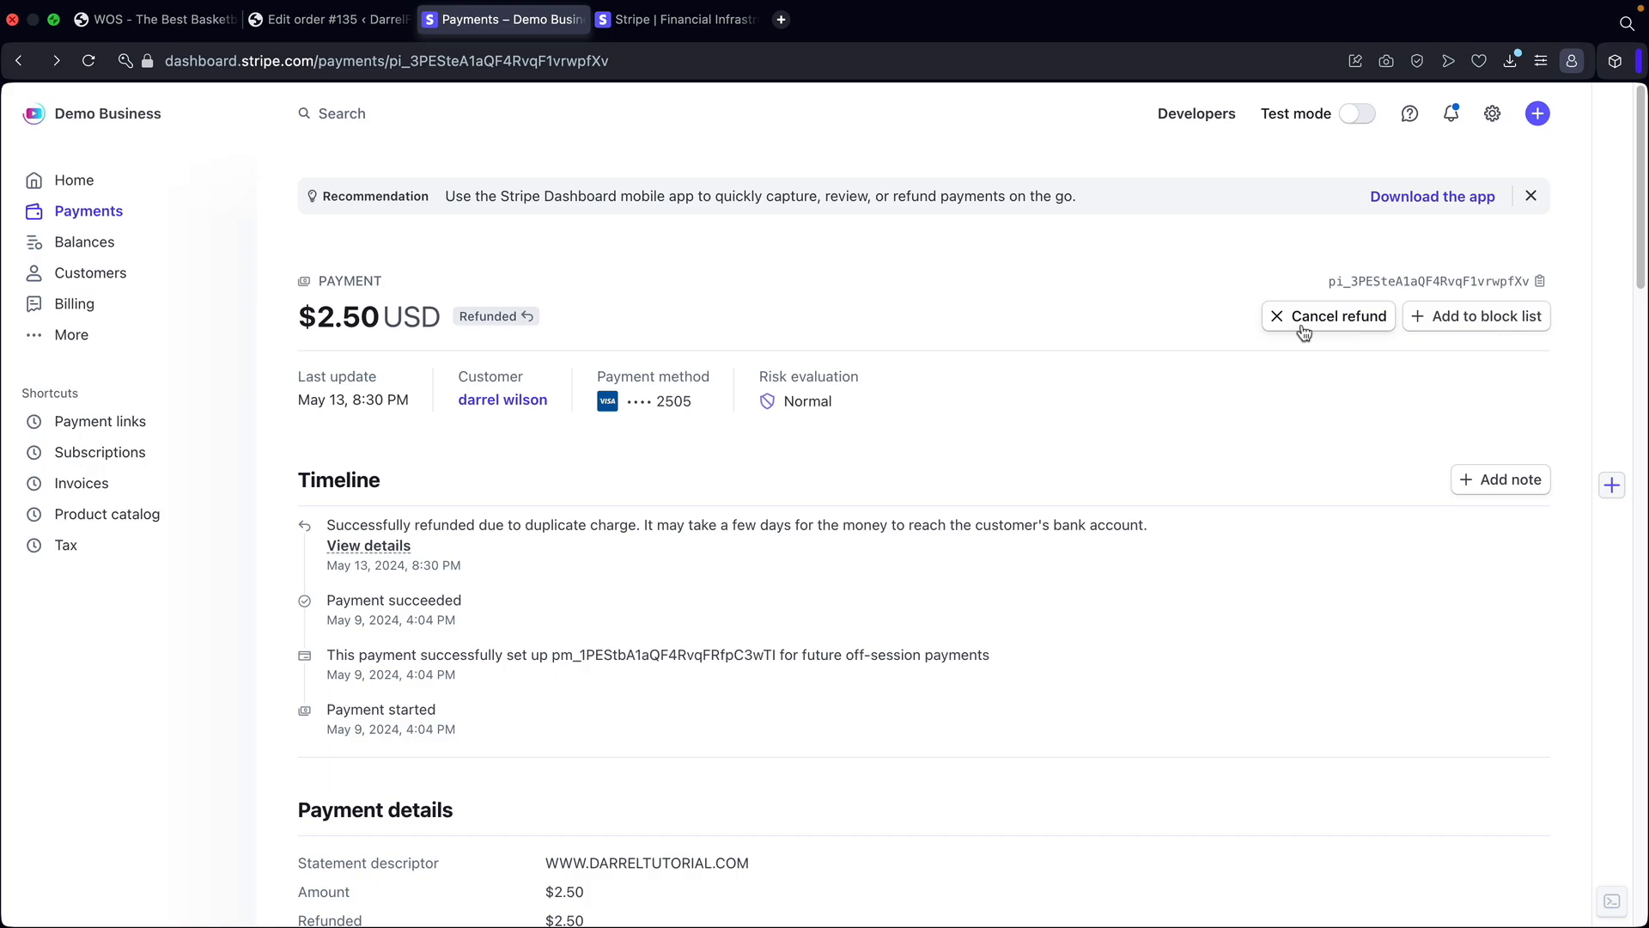
mouse_move(1273, 327)
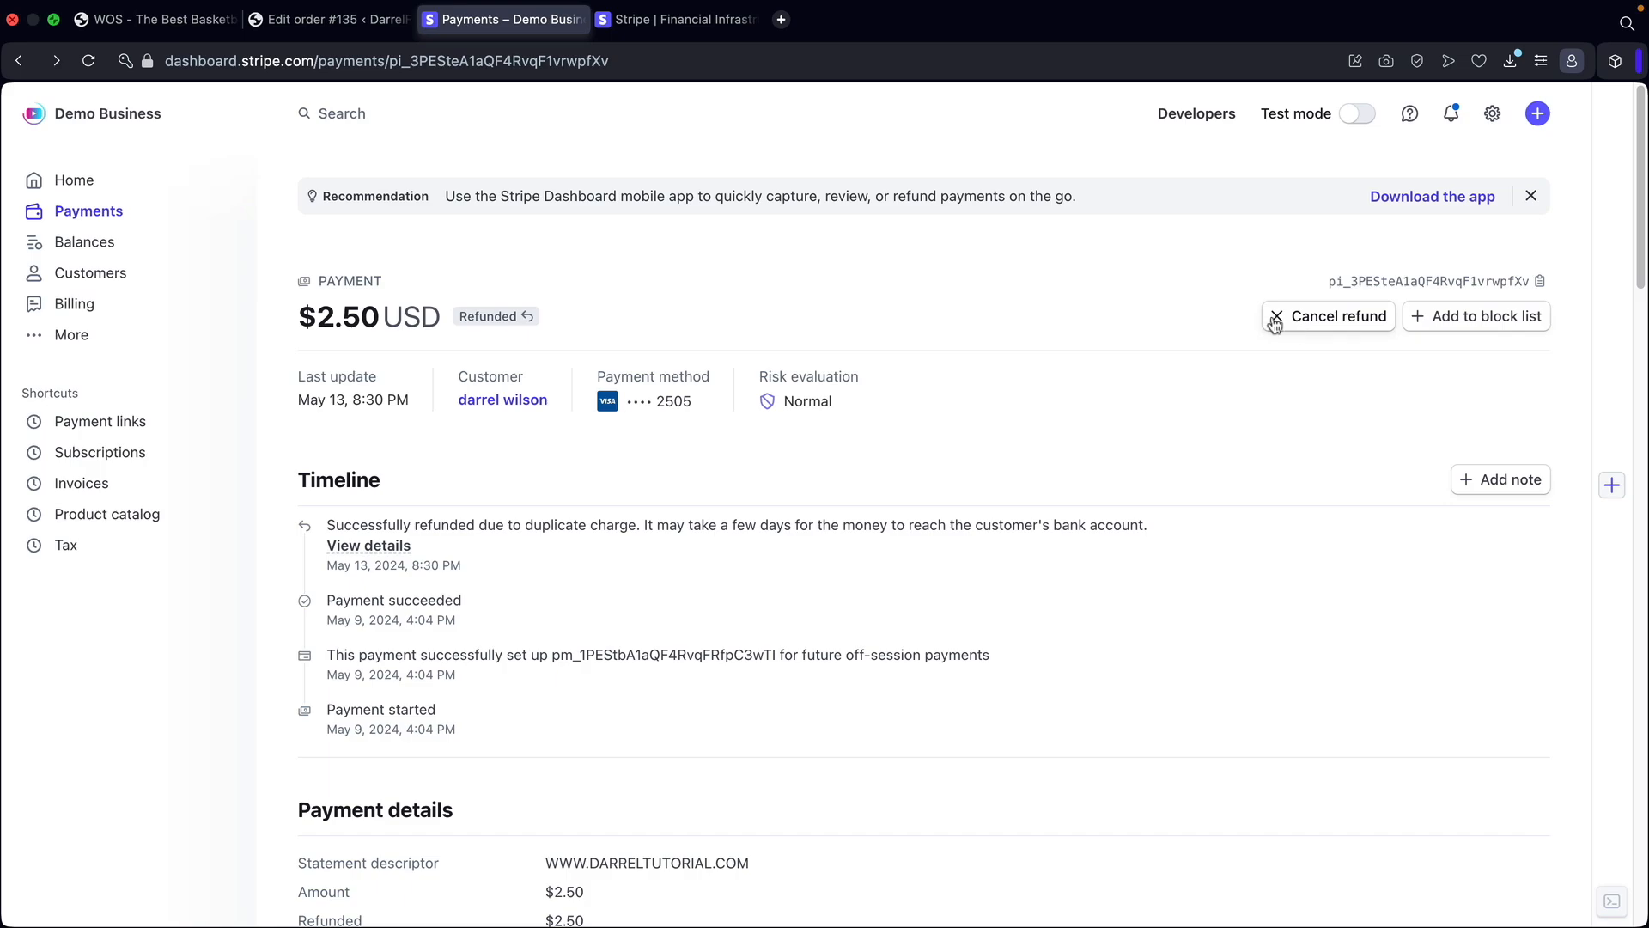
mouse_move(579, 279)
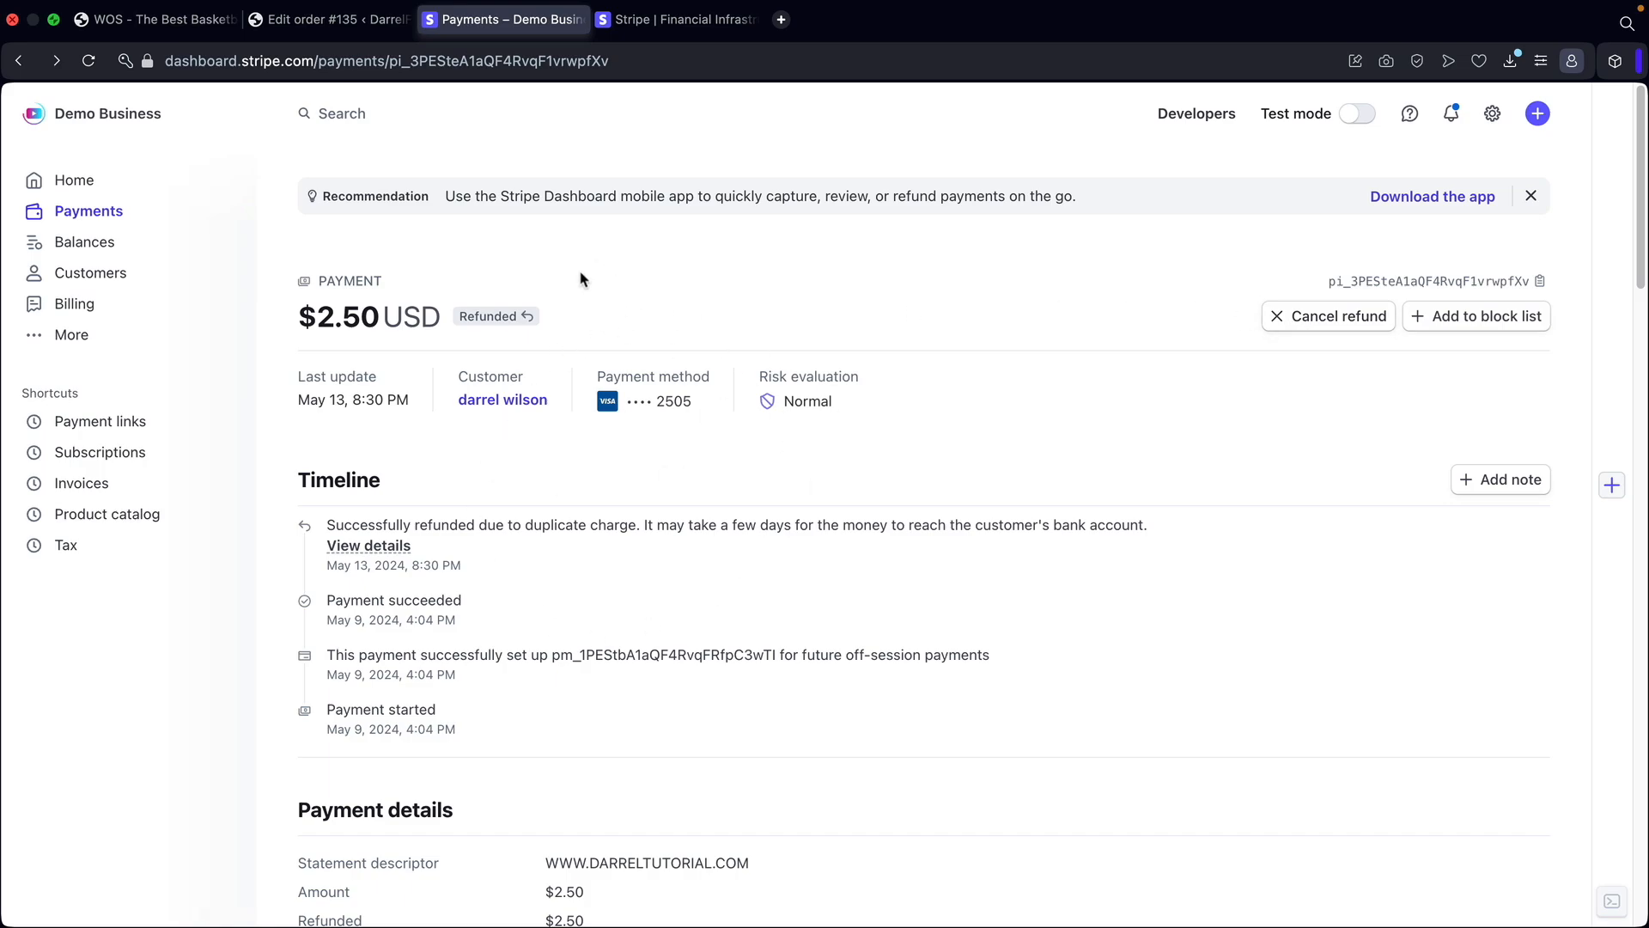